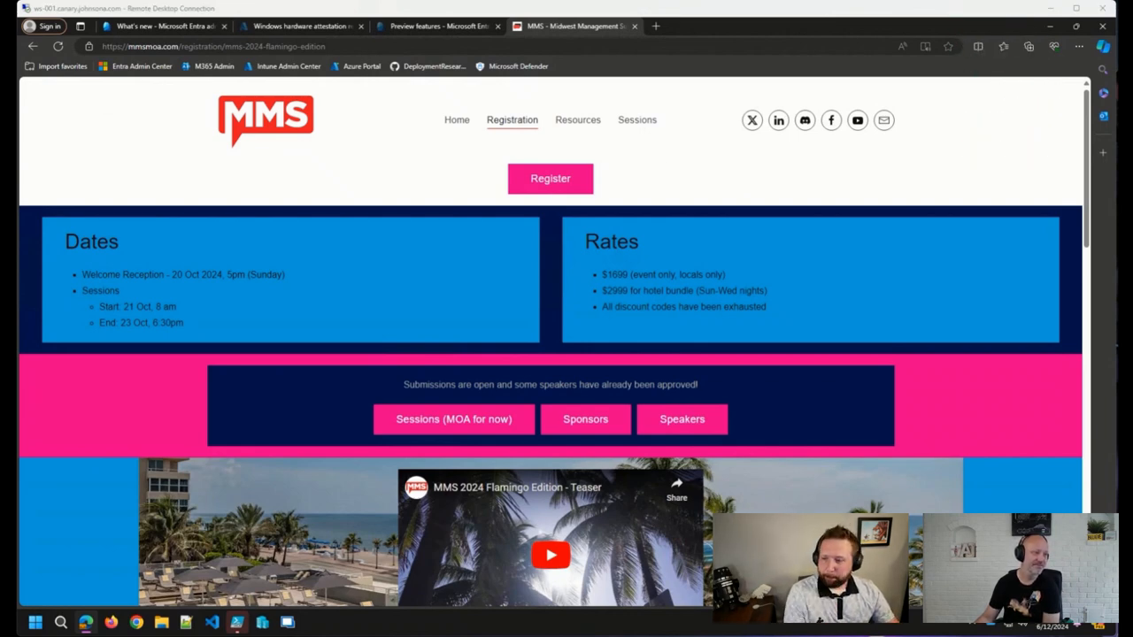
{"action": "mouse_move", "coordinate": [514, 274]}
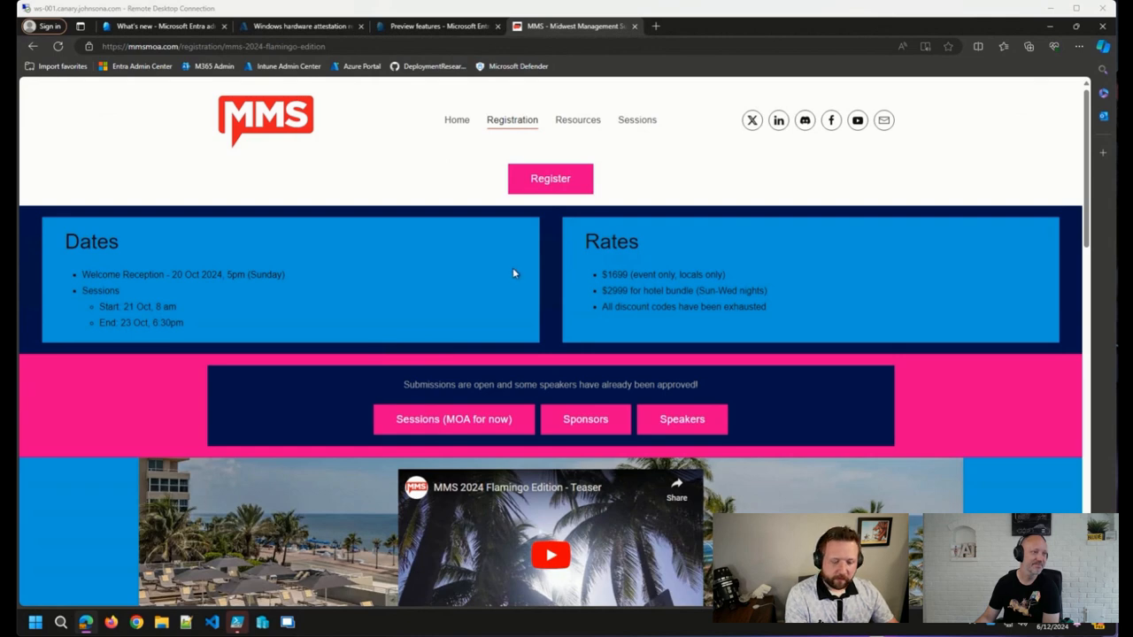
{"action": "mouse_move", "coordinate": [461, 285]}
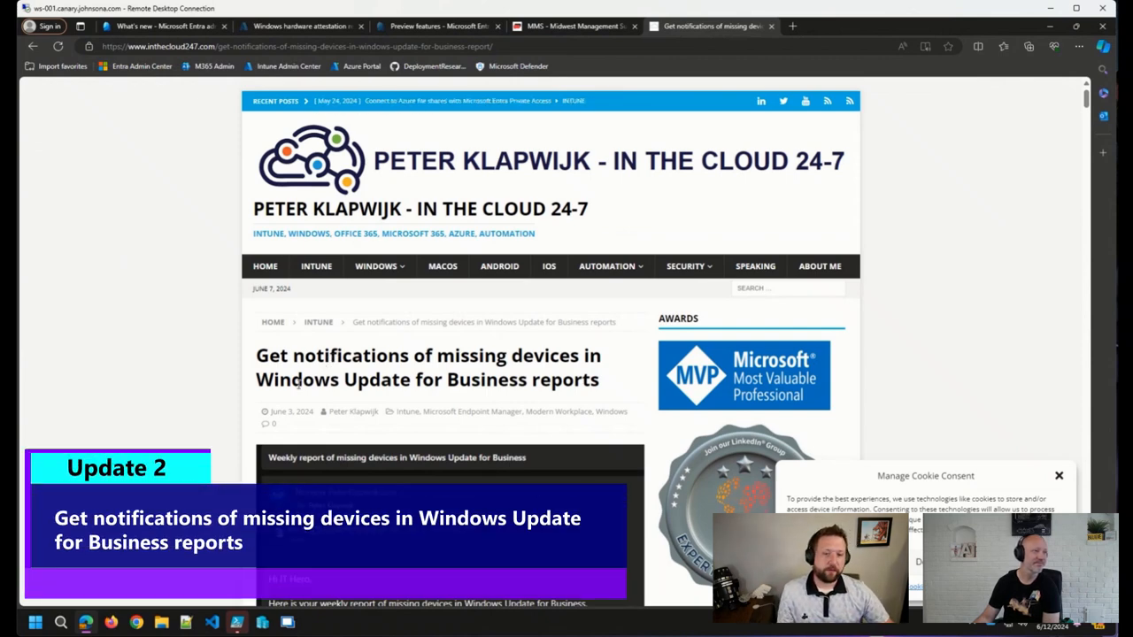
Scroll the missing-devices article through the Logic App flow to the HTTP action with KQL query
{"action": "scroll", "scroll_direction": "down", "scroll_amount": 3}
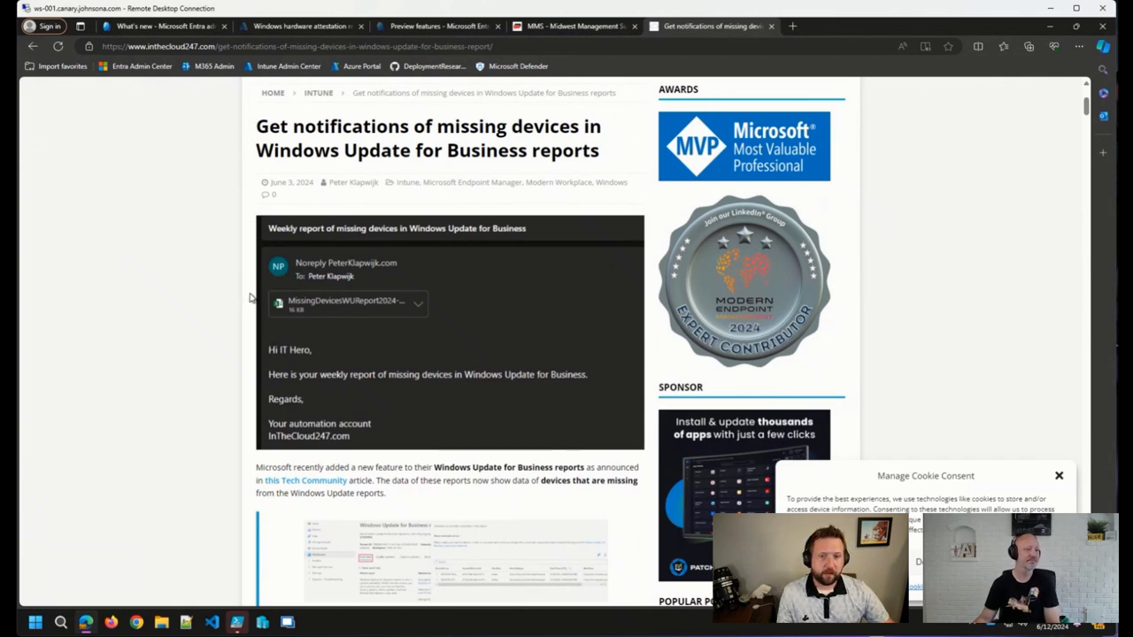
{"action": "scroll", "scroll_direction": "down", "scroll_amount": 3}
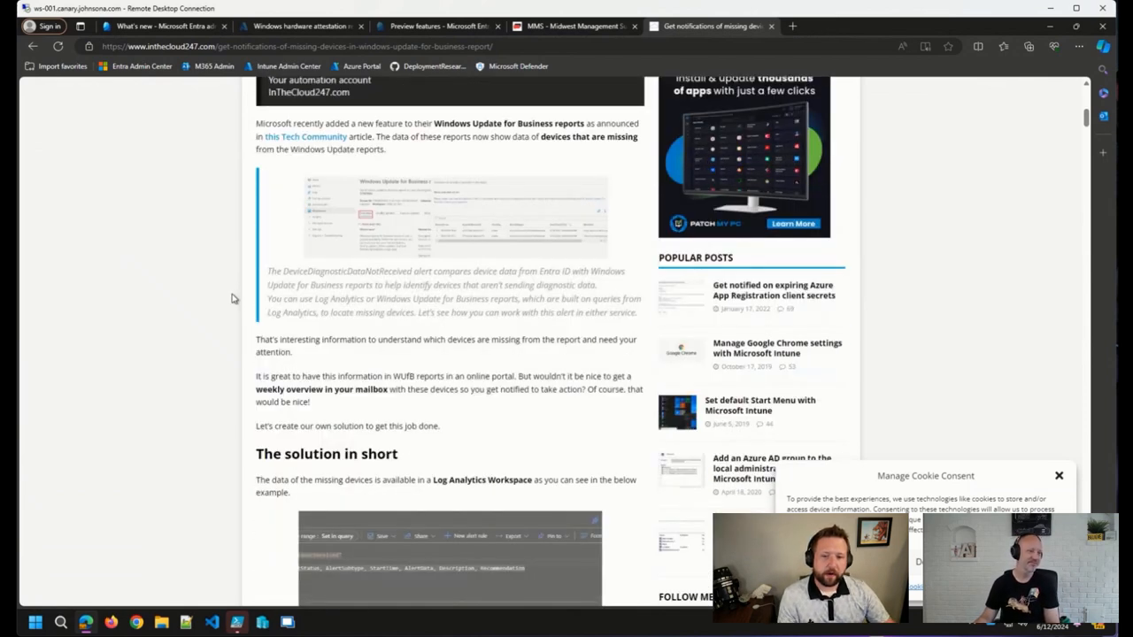
{"action": "scroll", "scroll_direction": "down", "scroll_amount": 3}
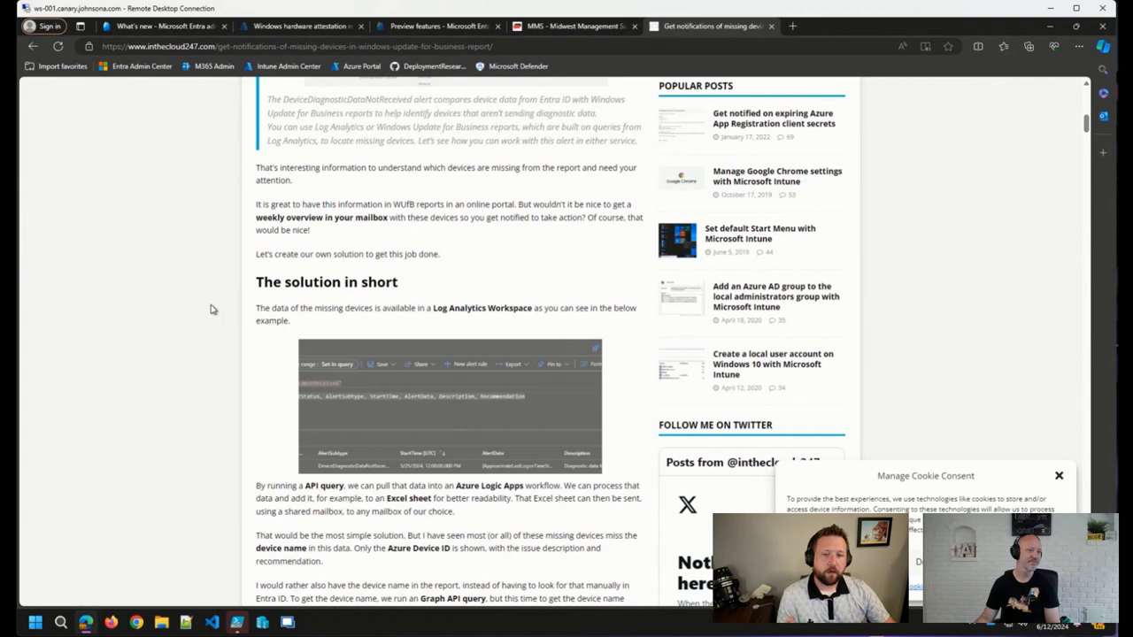
{"action": "scroll", "scroll_direction": "down", "scroll_amount": 3}
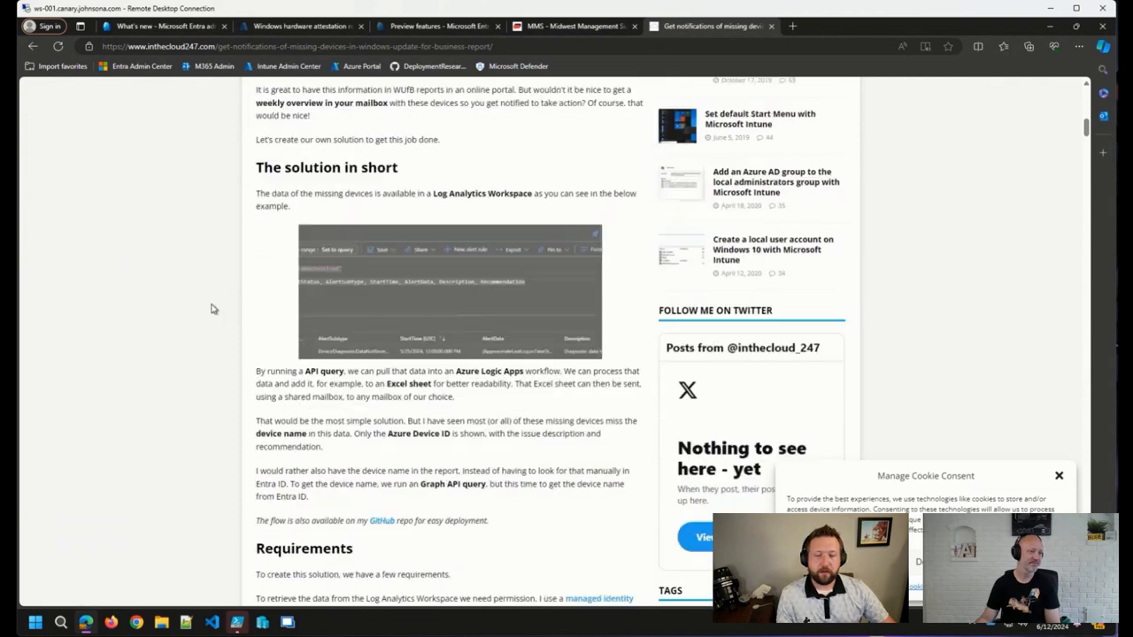
{"action": "scroll", "scroll_direction": "down", "scroll_amount": 3}
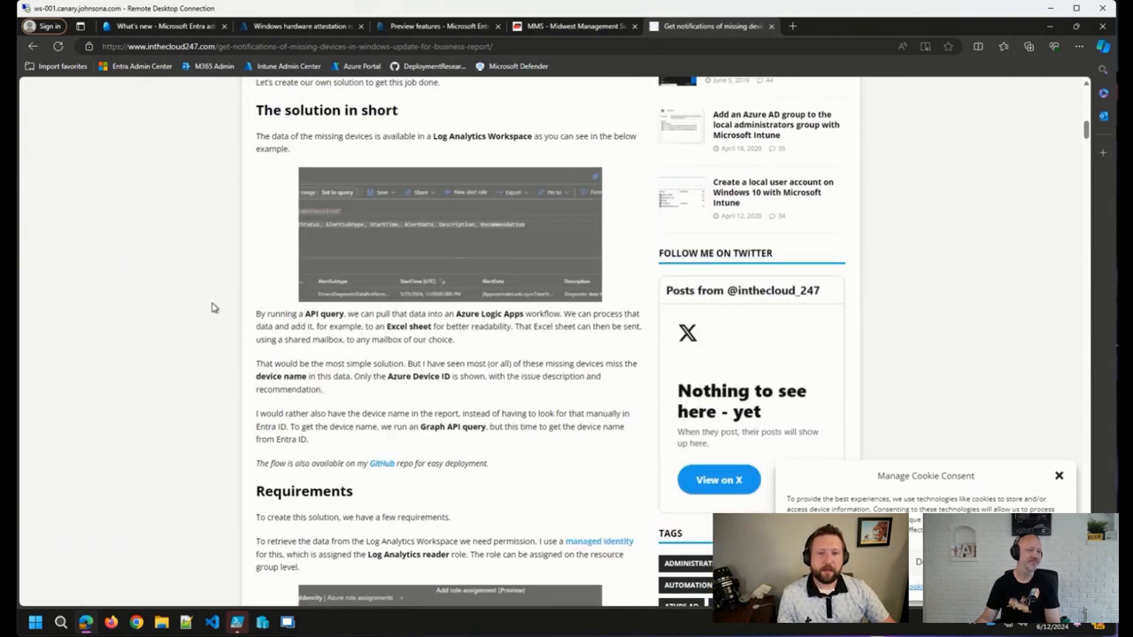
{"action": "scroll", "scroll_direction": "down", "scroll_amount": 3}
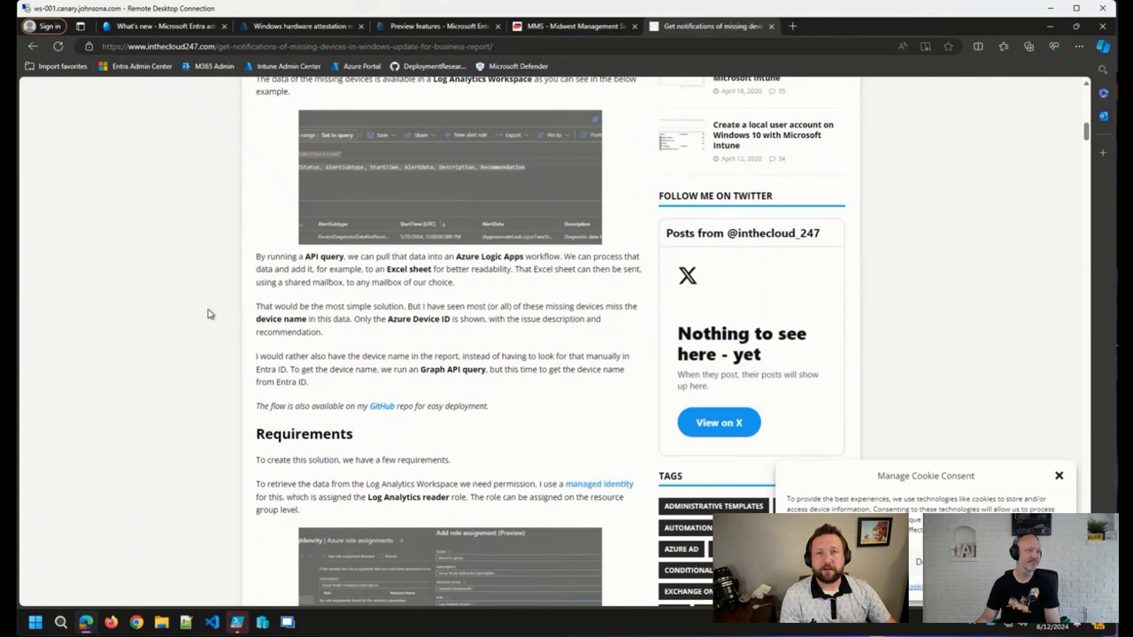
{"action": "scroll", "scroll_direction": "down", "scroll_amount": 3}
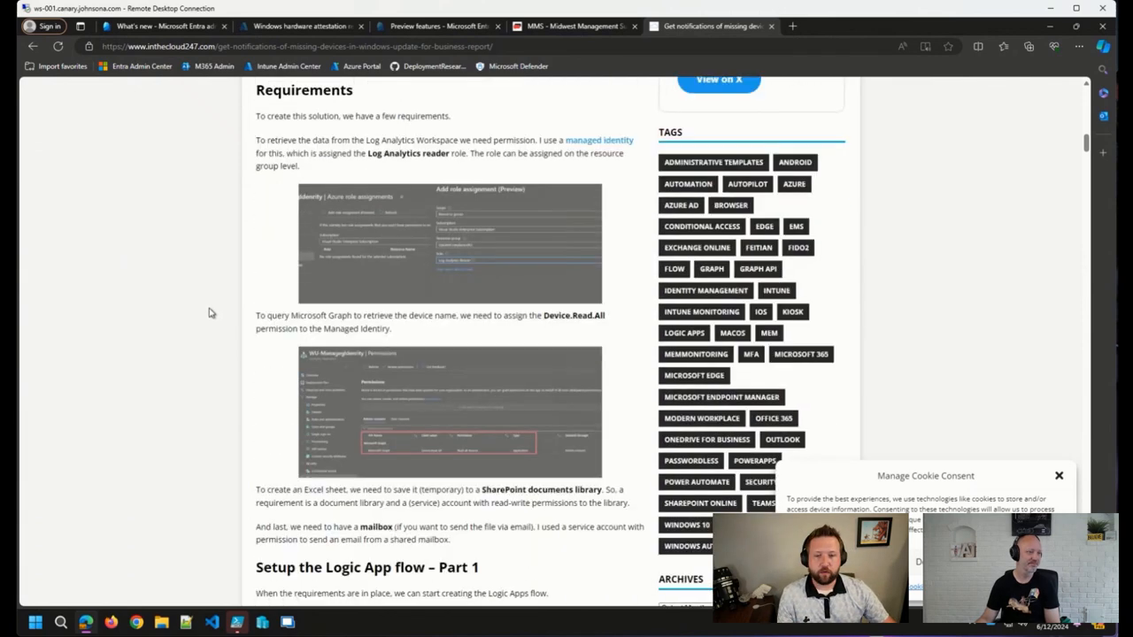
{"action": "scroll", "scroll_direction": "down", "scroll_amount": 3}
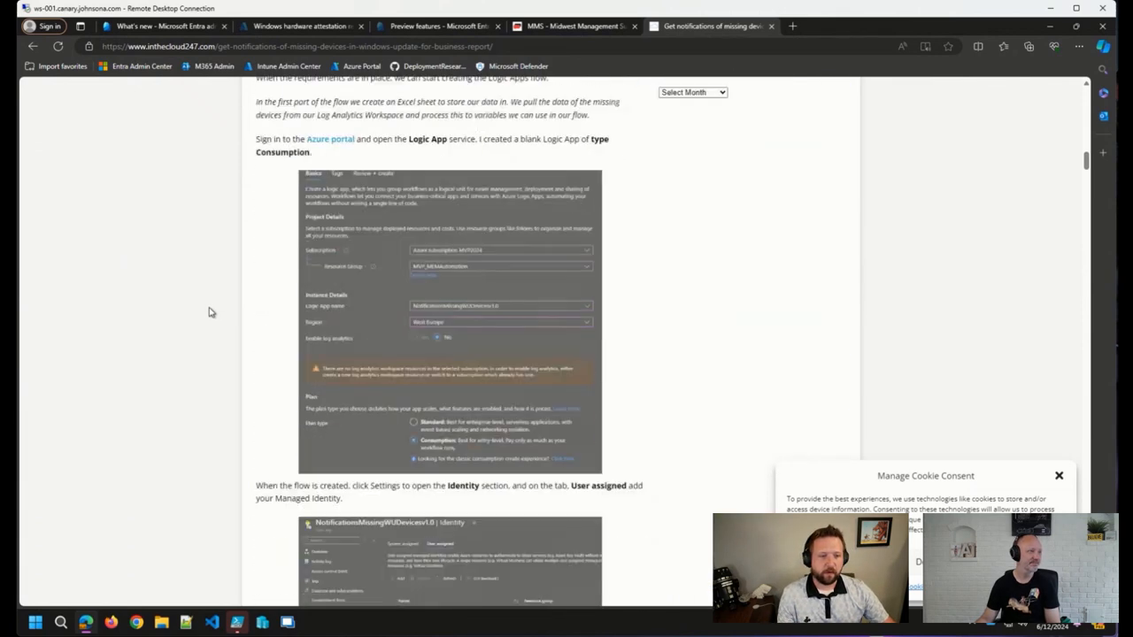
{"action": "scroll", "scroll_direction": "down", "scroll_amount": 3}
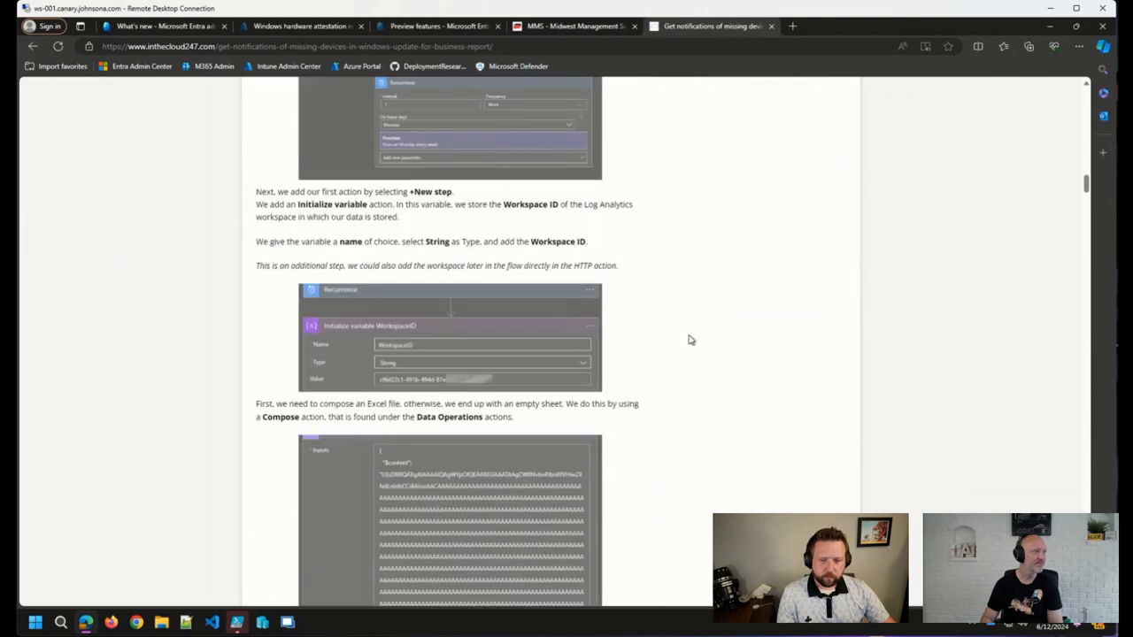
{"action": "scroll", "scroll_direction": "down", "scroll_amount": 3}
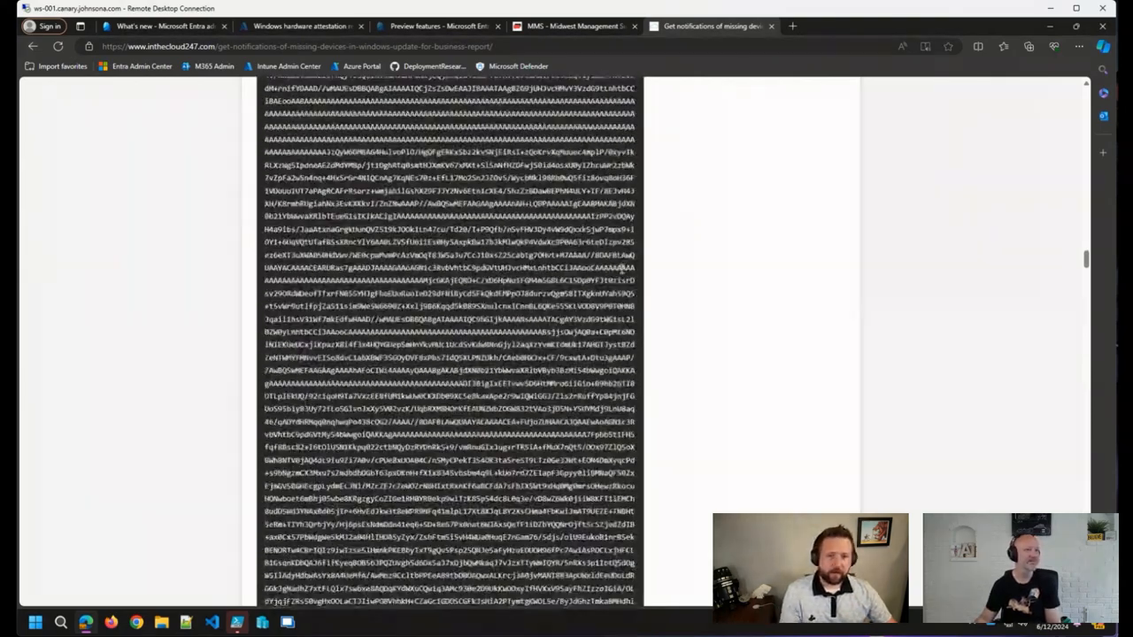
{"action": "scroll", "scroll_direction": "down", "scroll_amount": 3}
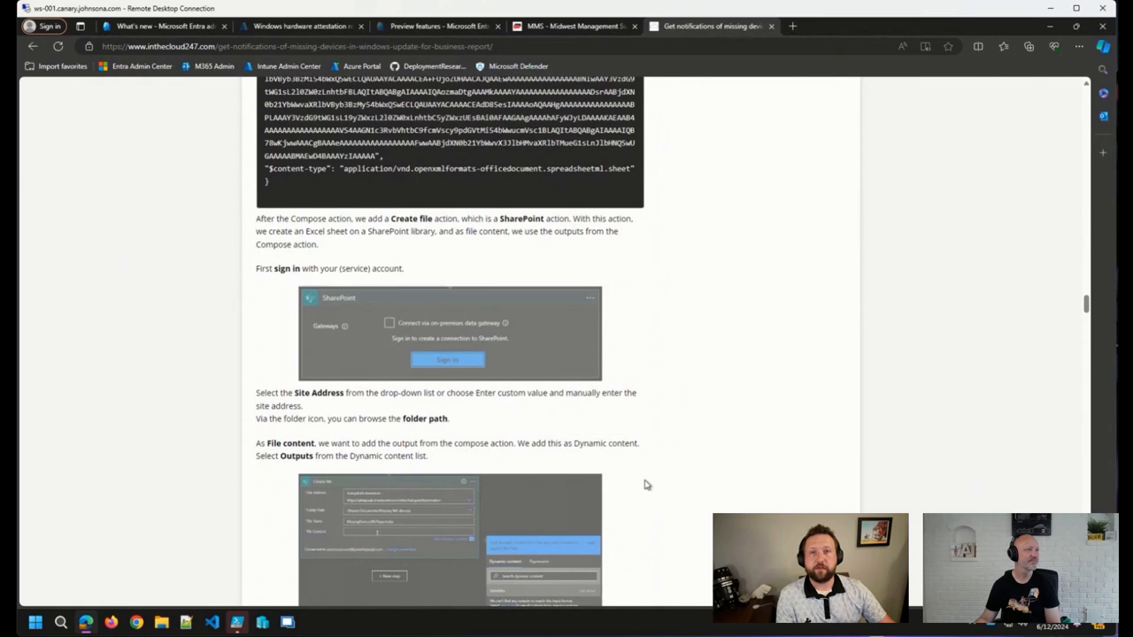
{"action": "mouse_move", "coordinate": [645, 478]}
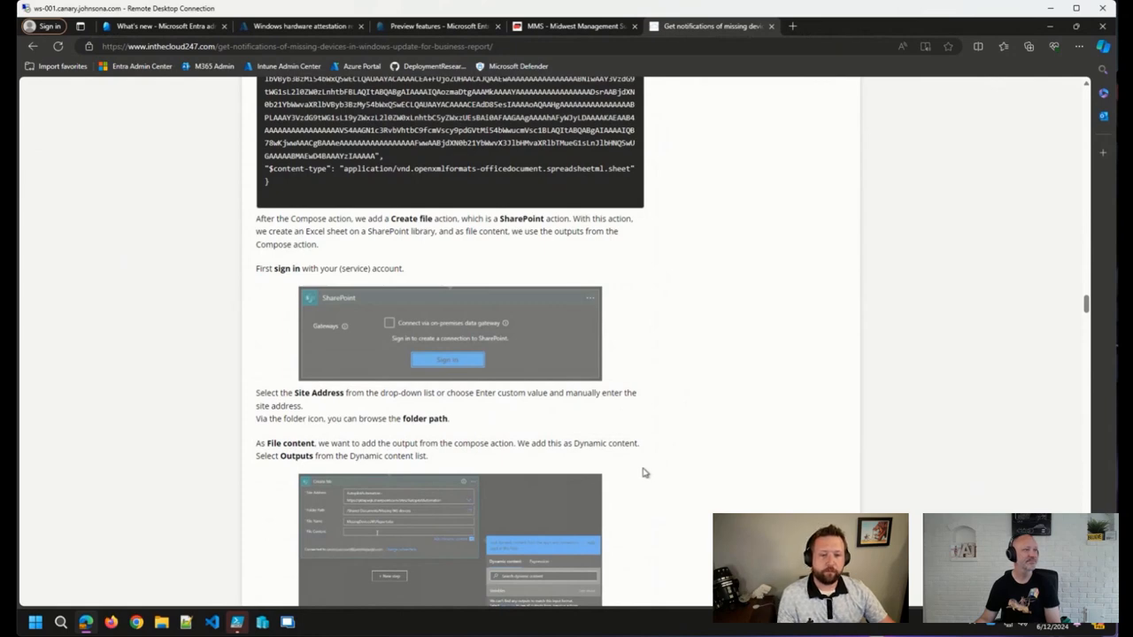
{"action": "scroll", "scroll_direction": "down", "scroll_amount": 3}
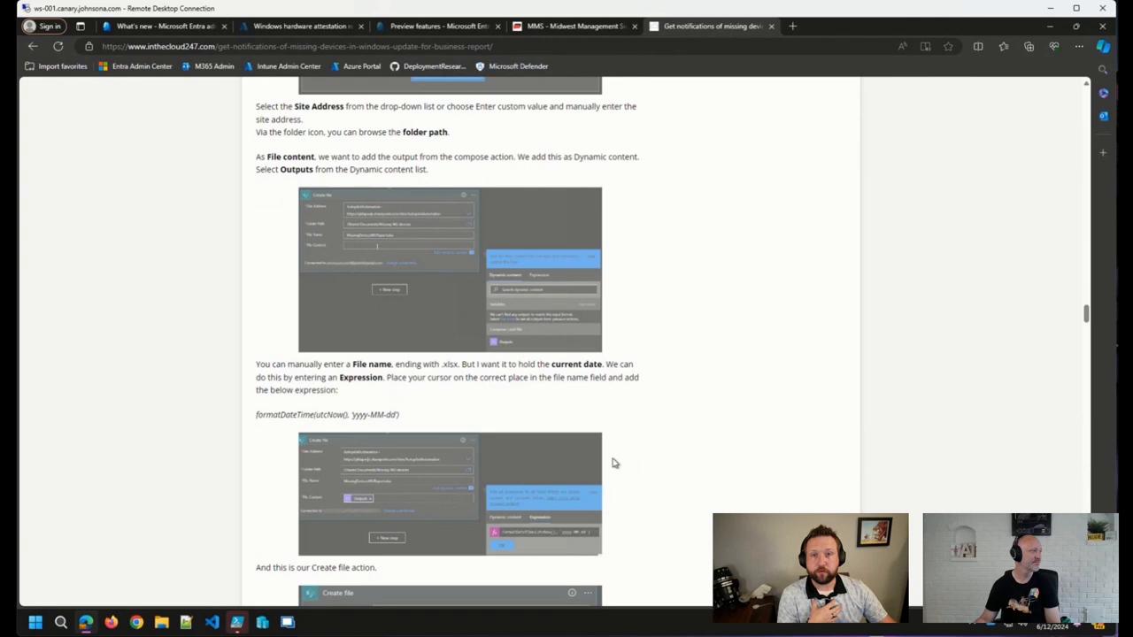
{"action": "scroll", "scroll_direction": "down", "scroll_amount": 3}
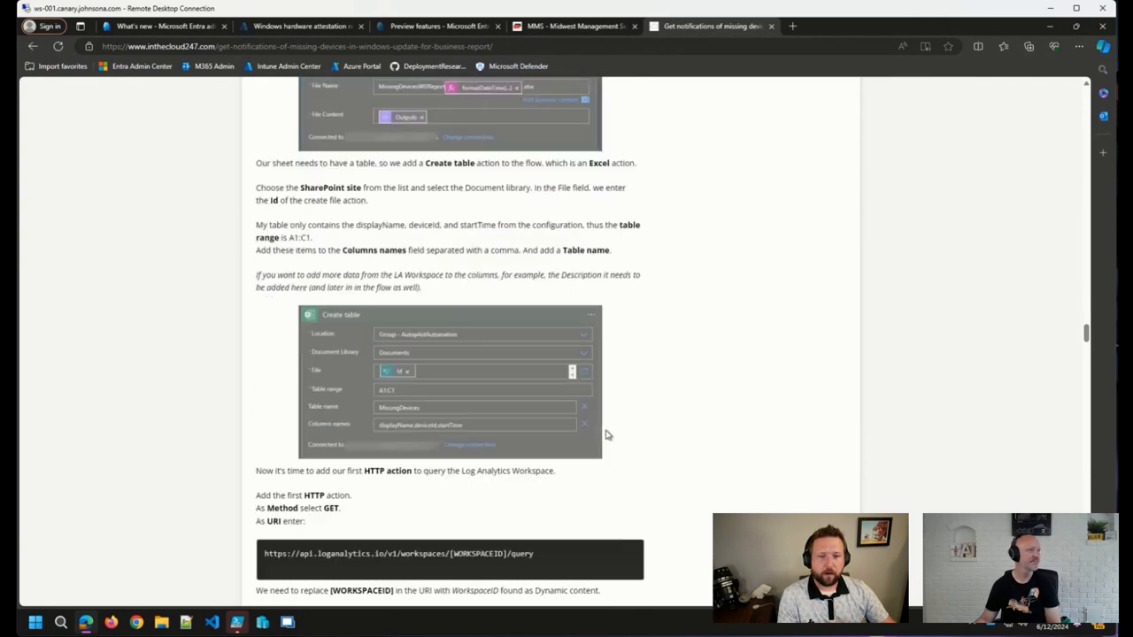
{"action": "scroll", "scroll_direction": "down", "scroll_amount": 3}
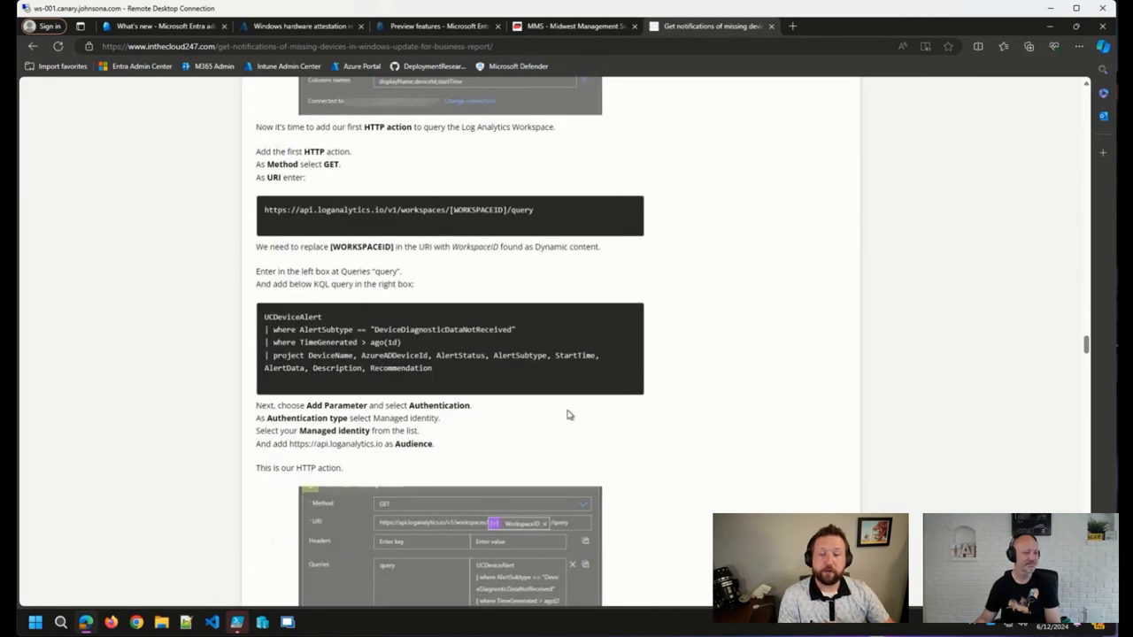
{"action": "mouse_move", "coordinate": [290, 453]}
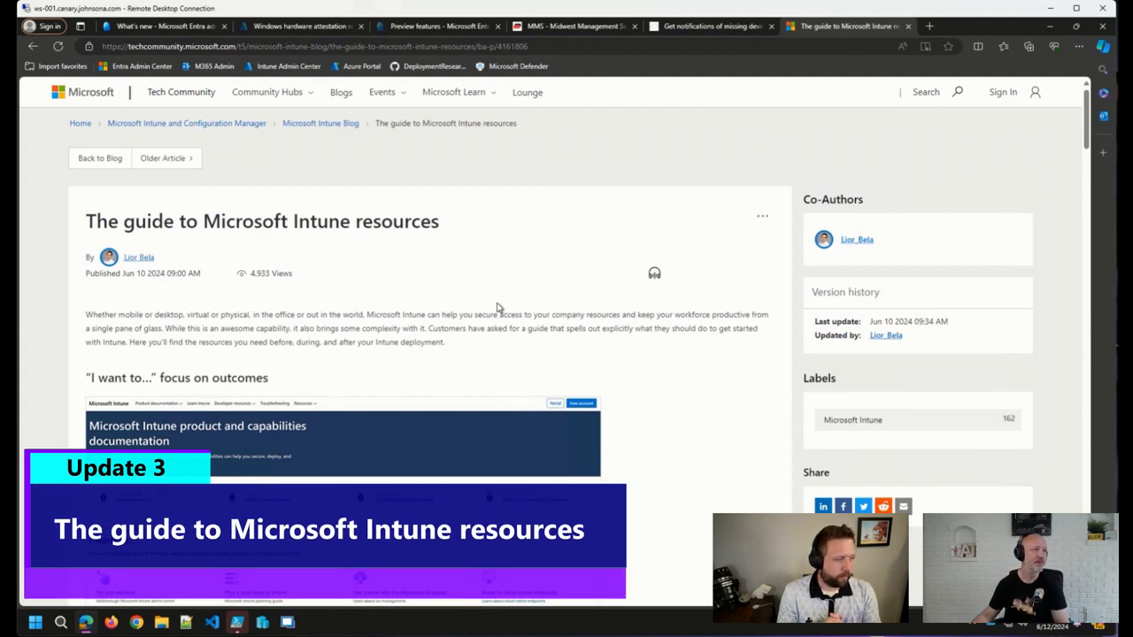
{"action": "mouse_move", "coordinate": [535, 327]}
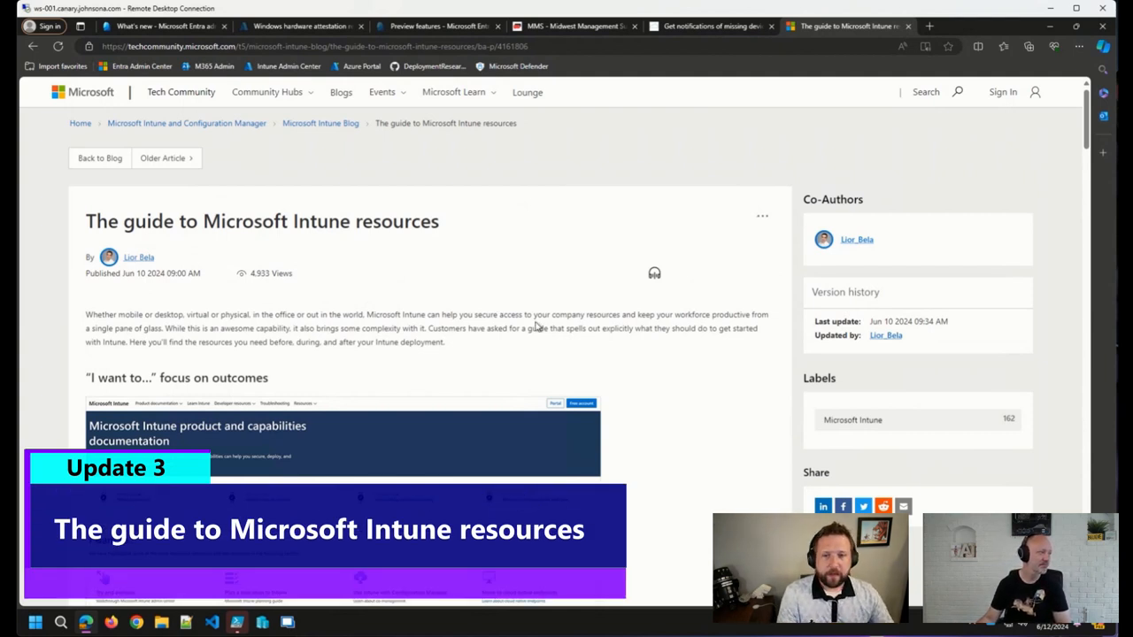
{"action": "mouse_move", "coordinate": [479, 383]}
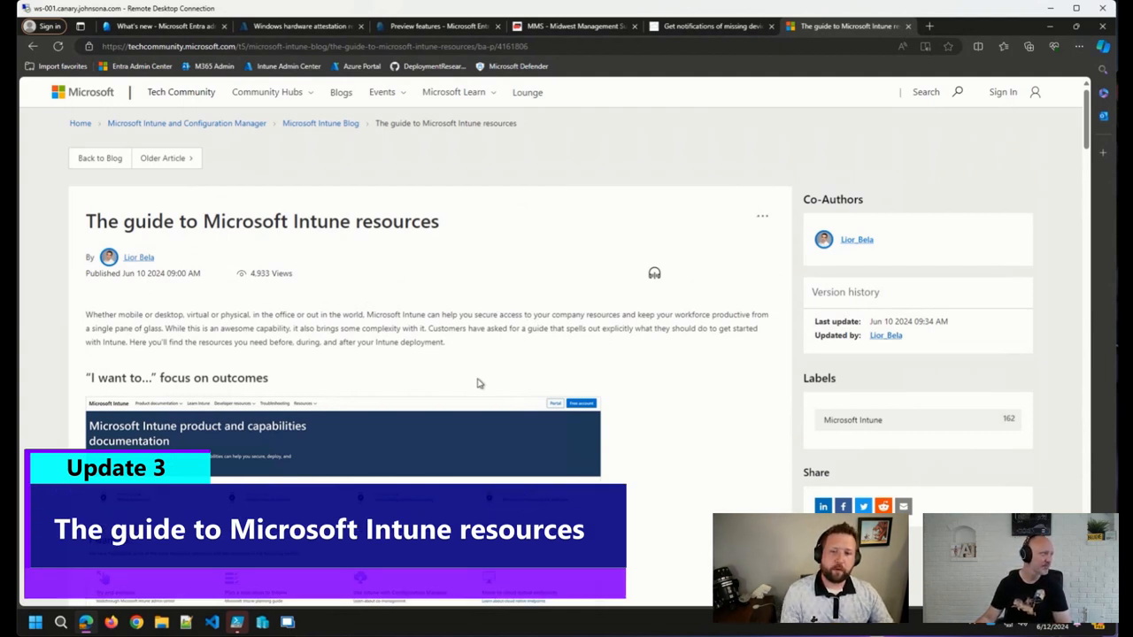
{"action": "mouse_move", "coordinate": [478, 383]}
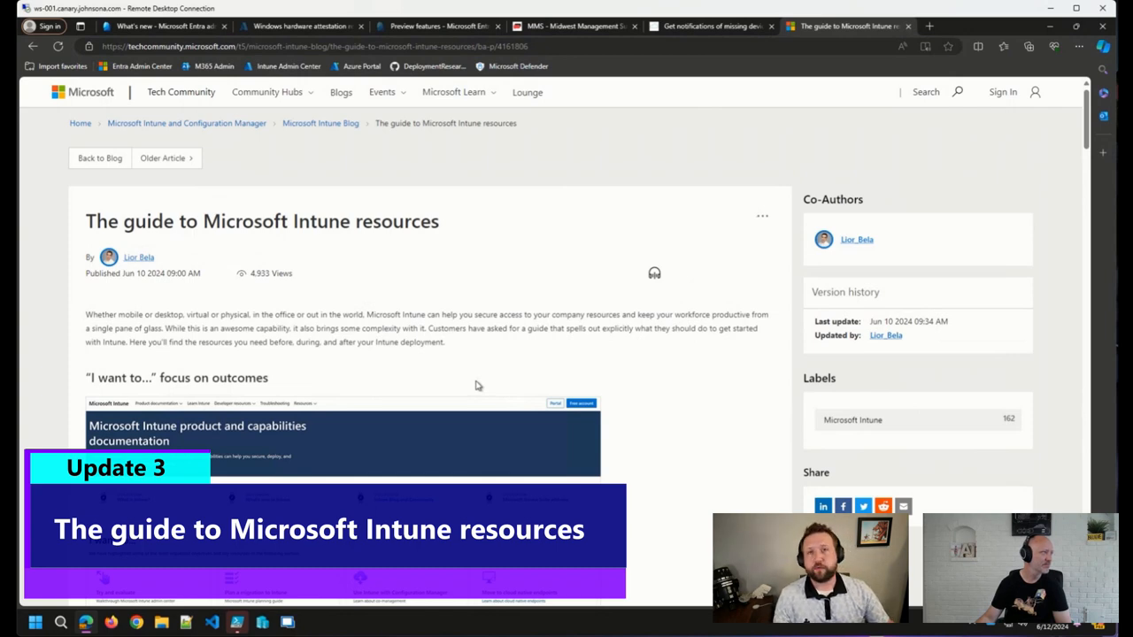
Scroll 'The guide to Microsoft Intune resources' down to its 'I want to…' outcomes screenshot
{"action": "scroll", "scroll_direction": "down", "scroll_amount": 3}
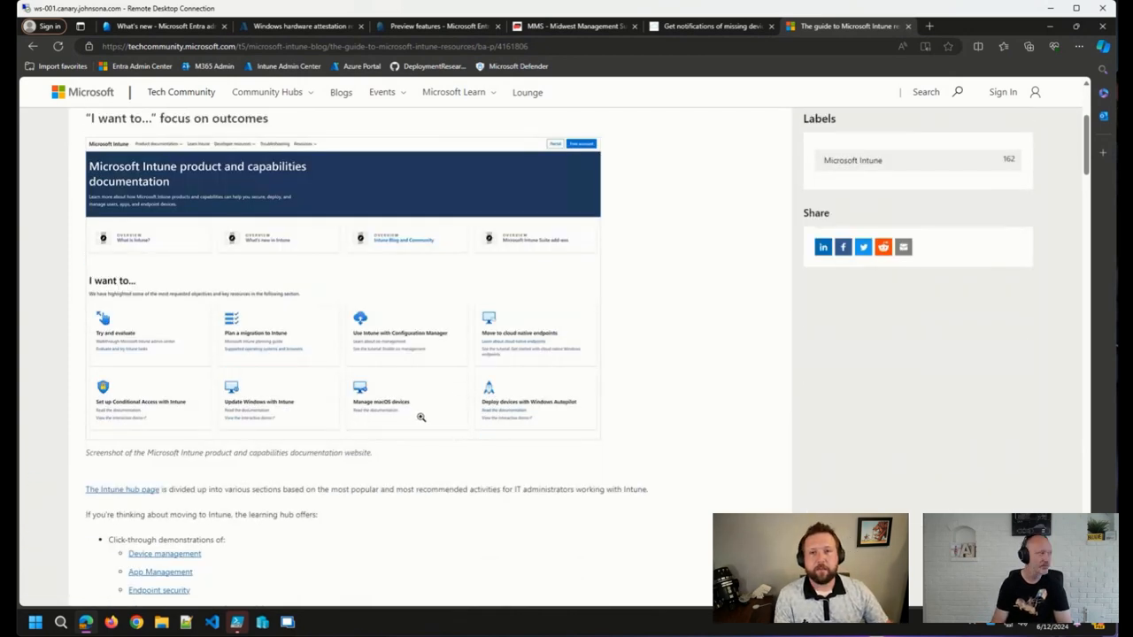
{"action": "scroll", "scroll_direction": "up", "scroll_amount": 3}
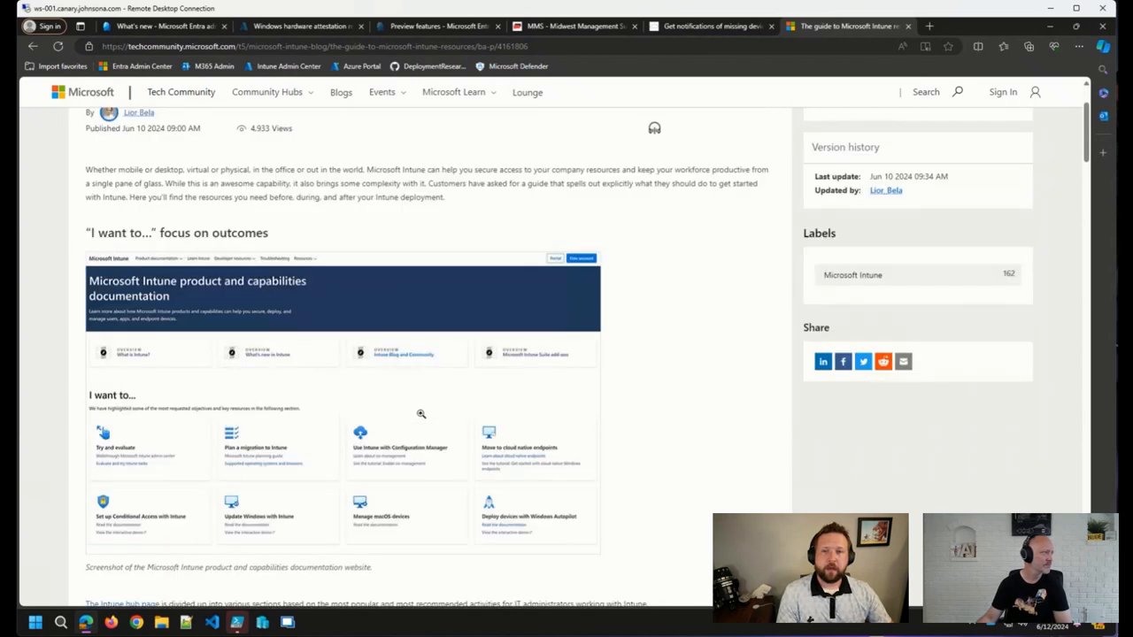
{"action": "mouse_move", "coordinate": [390, 426]}
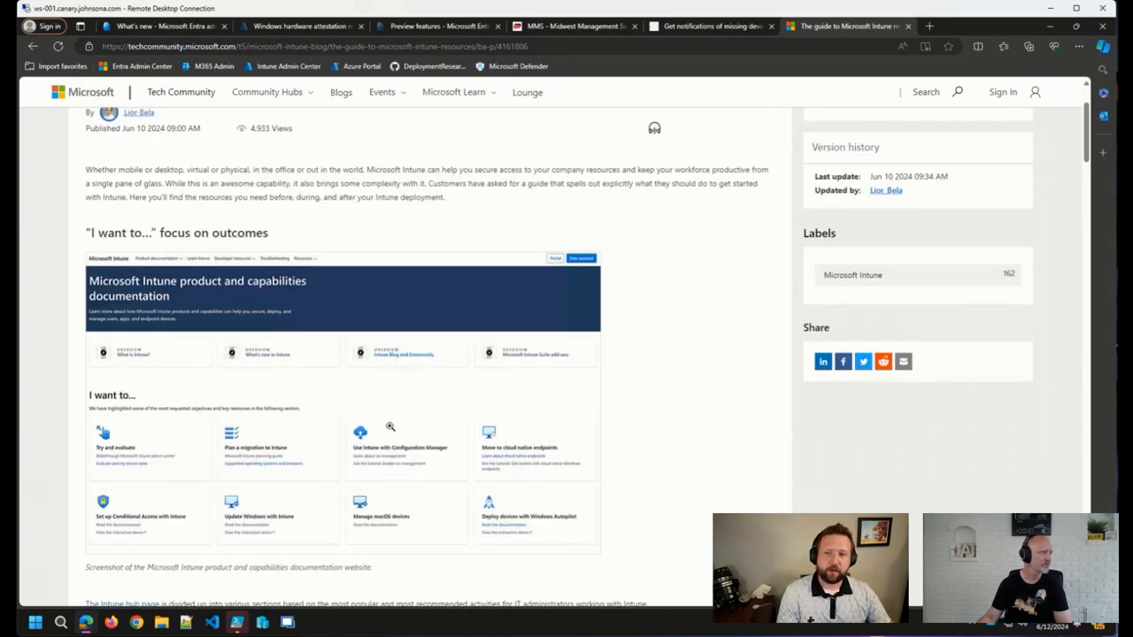
{"action": "scroll", "scroll_direction": "down", "scroll_amount": 3}
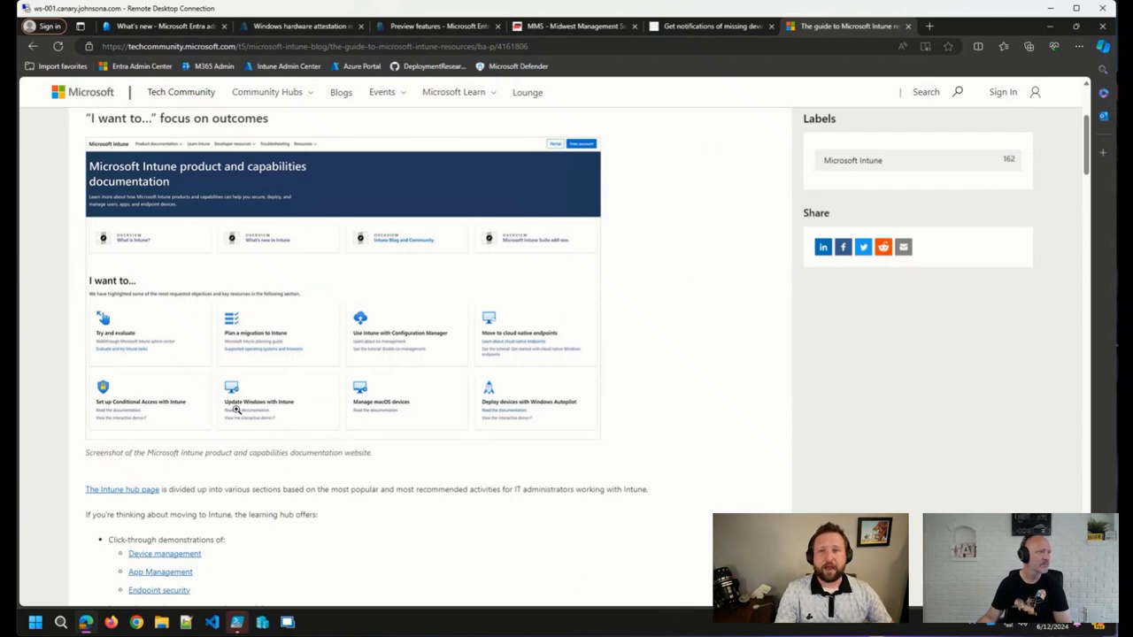
{"action": "mouse_move", "coordinate": [232, 404]}
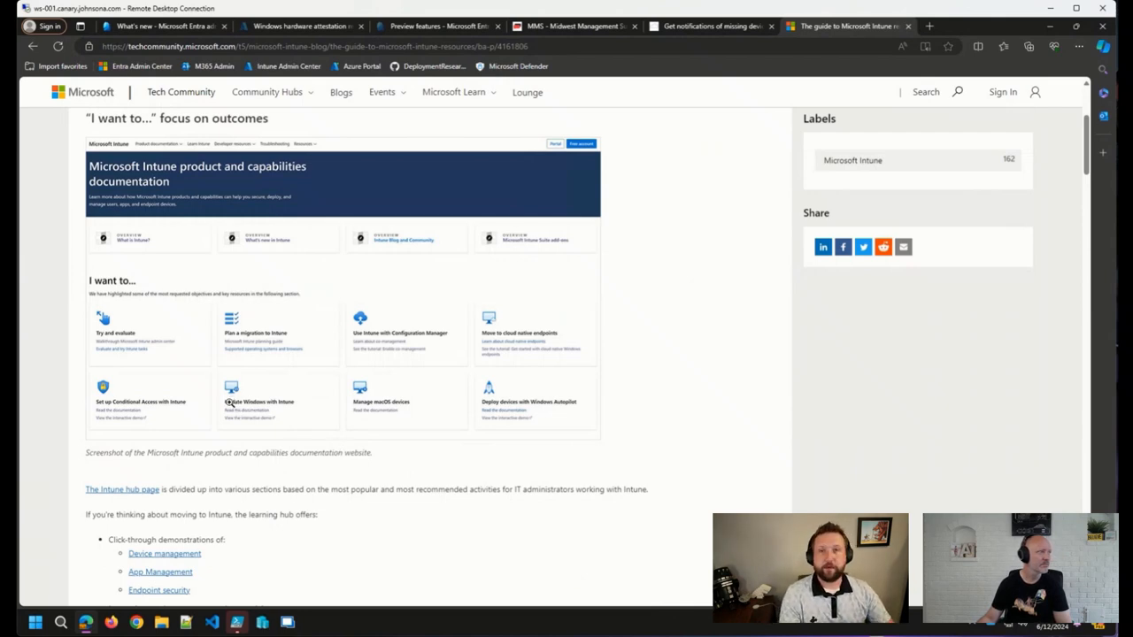
Scroll the Intune guide past the 'Do this next' demos to the Intune Adoption Kit poster
{"action": "scroll", "scroll_direction": "down", "scroll_amount": 3}
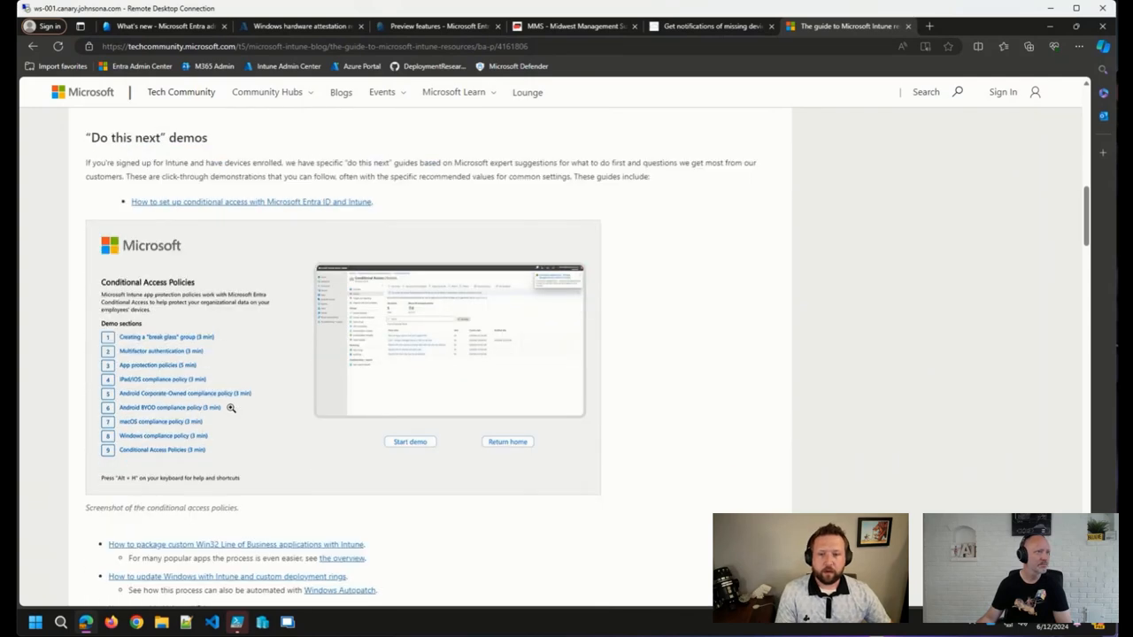
{"action": "mouse_move", "coordinate": [214, 394]}
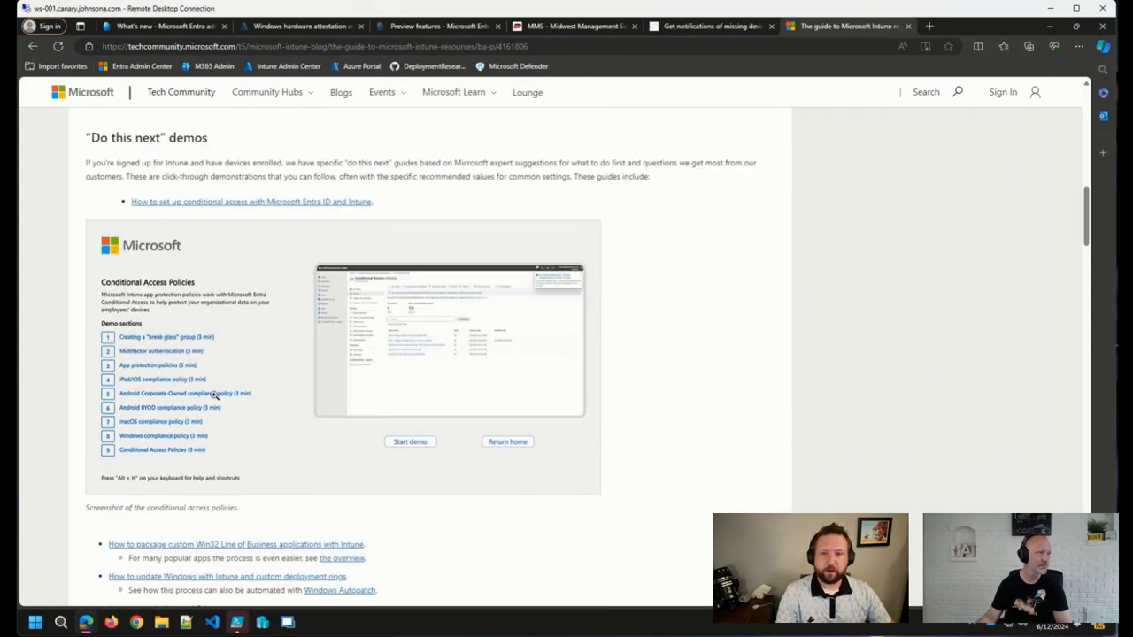
{"action": "scroll", "scroll_direction": "down", "scroll_amount": 3}
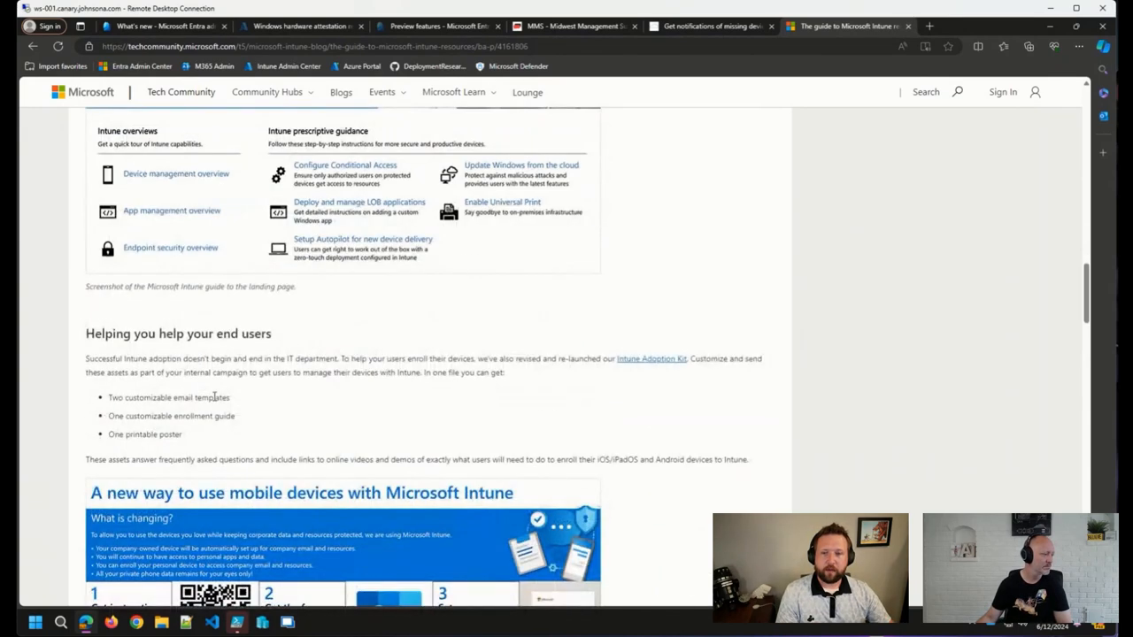
{"action": "scroll", "scroll_direction": "down", "scroll_amount": 3}
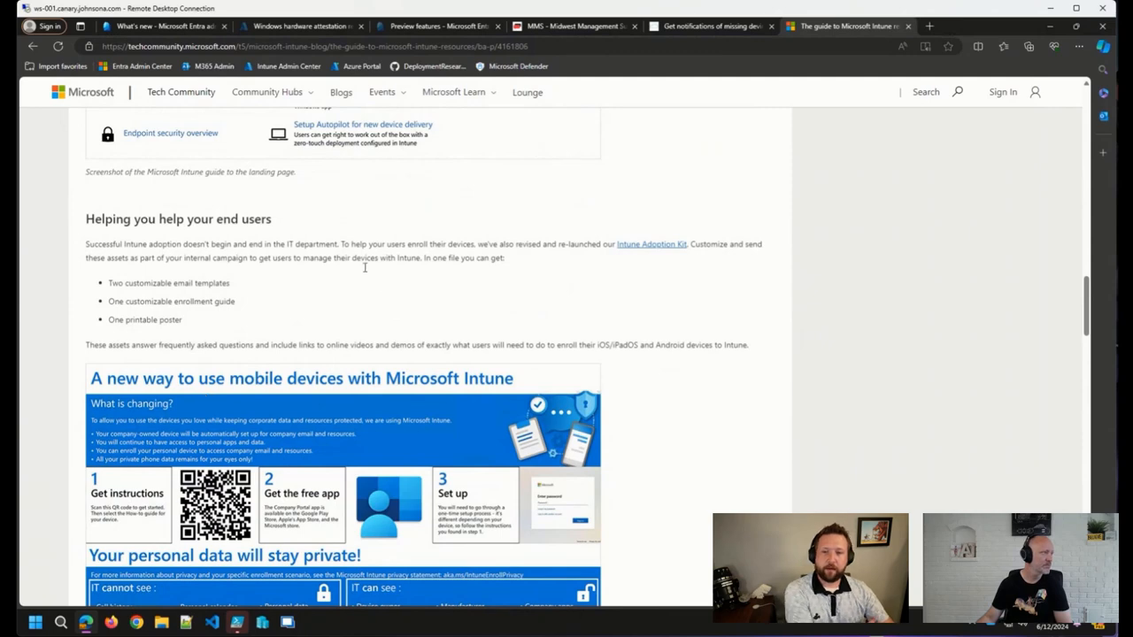
{"action": "mouse_move", "coordinate": [371, 295]}
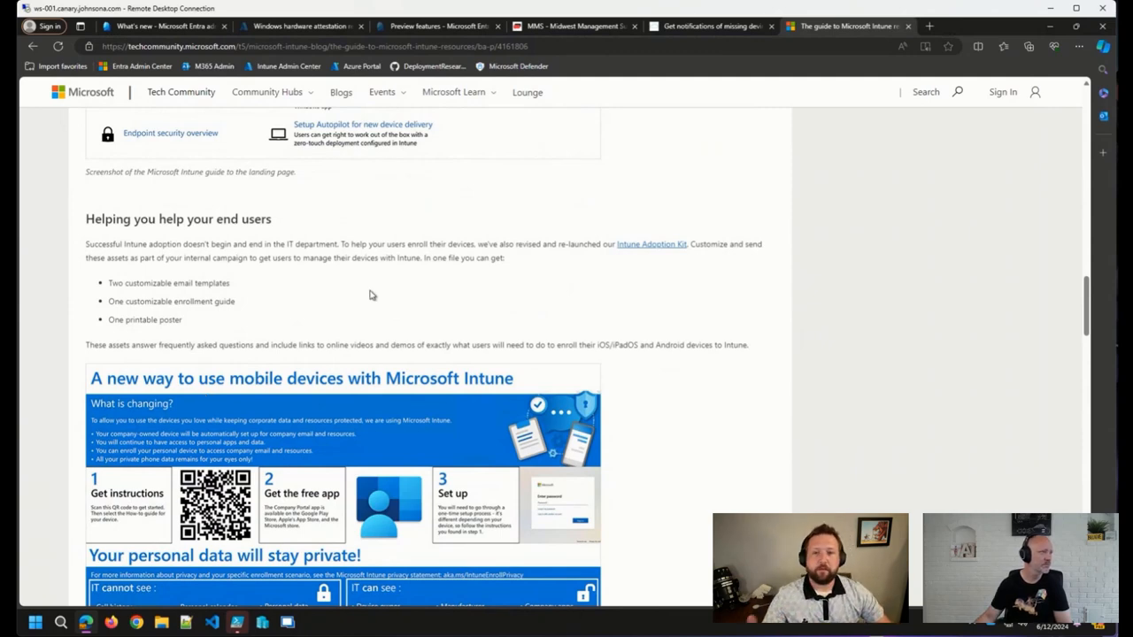
{"action": "scroll", "scroll_direction": "down", "scroll_amount": 3}
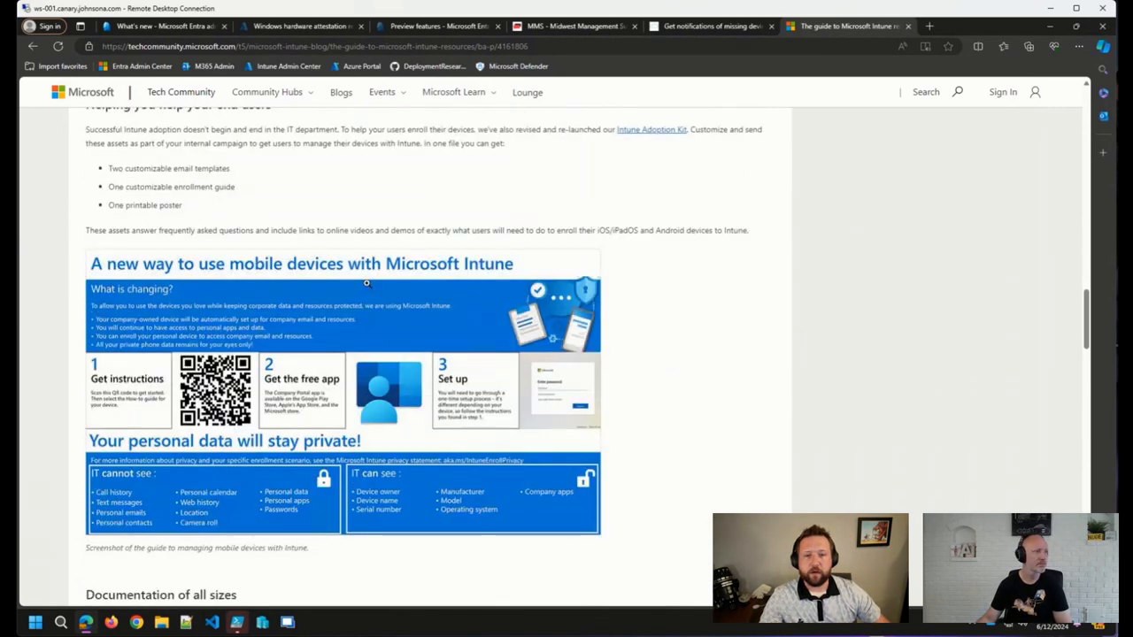
{"action": "mouse_move", "coordinate": [343, 243]}
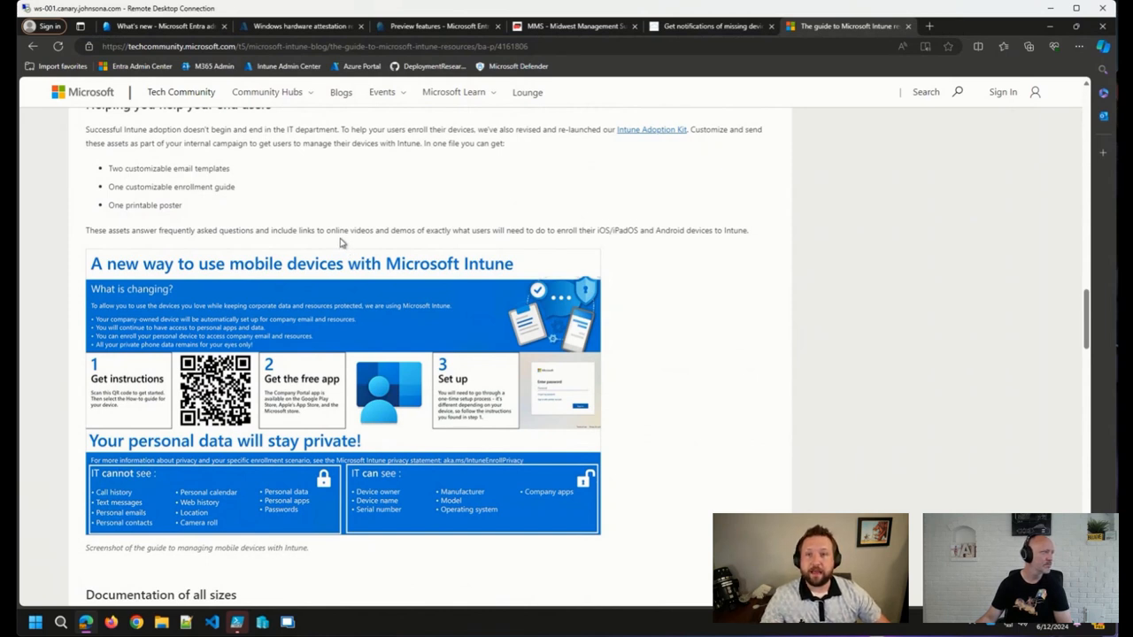
{"action": "mouse_move", "coordinate": [354, 216]}
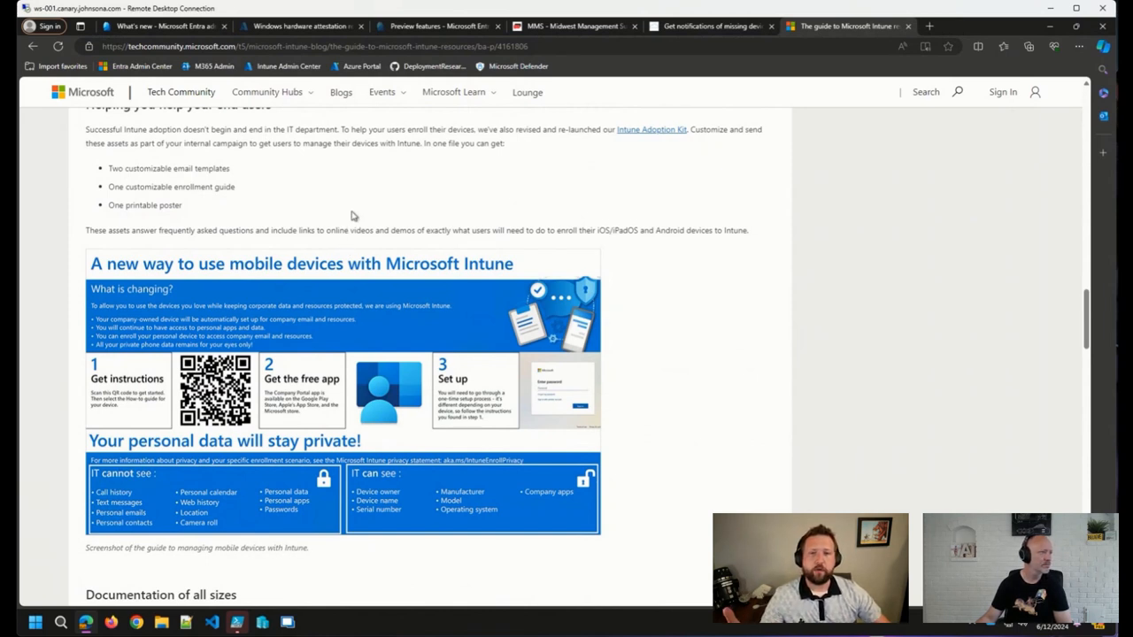
{"action": "mouse_move", "coordinate": [359, 211]}
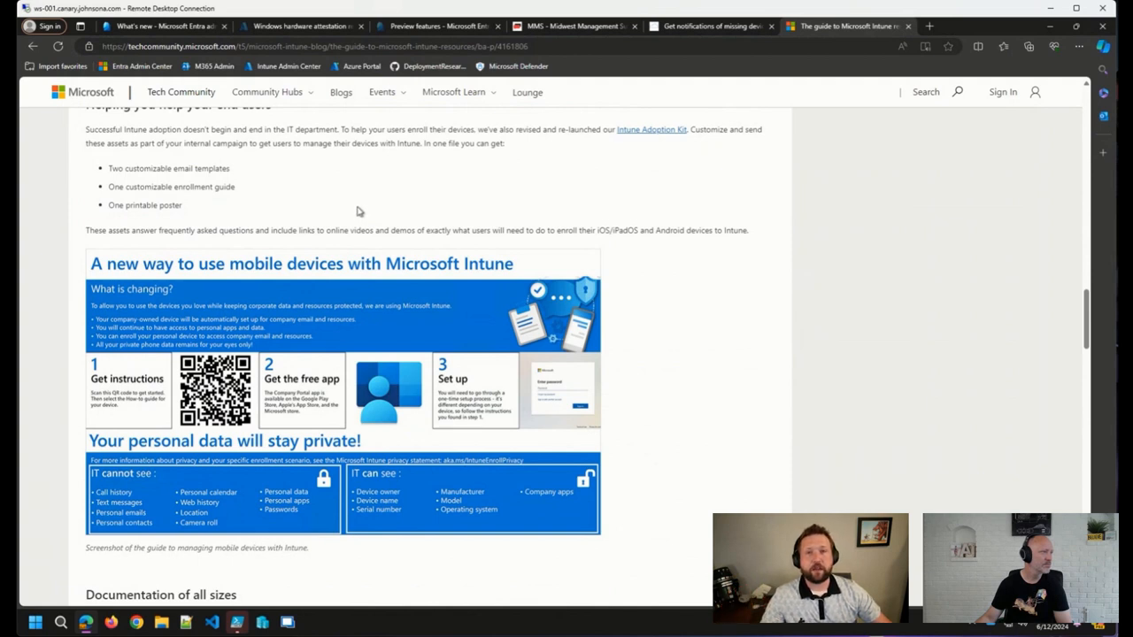
{"action": "mouse_move", "coordinate": [319, 194]}
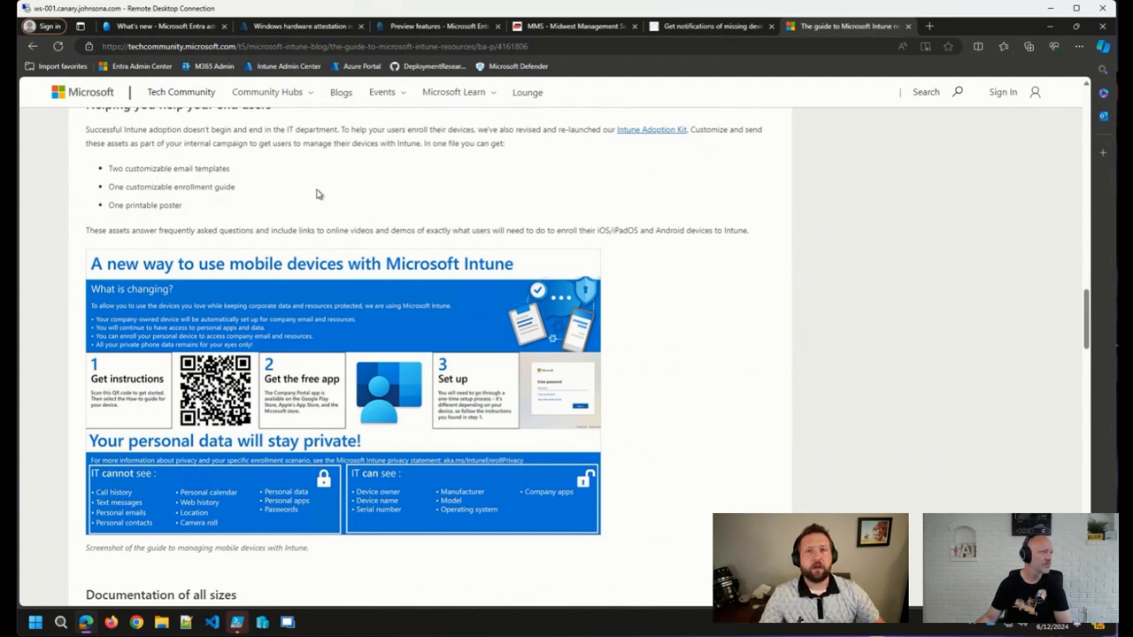
{"action": "mouse_move", "coordinate": [323, 164]}
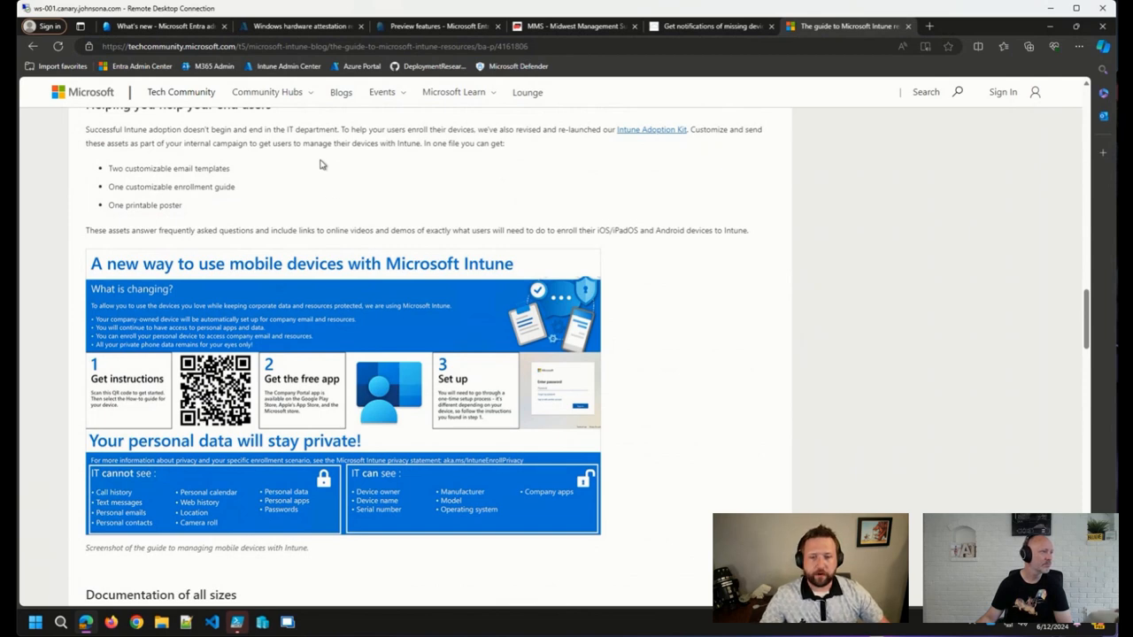
Scroll past 'Documentation of all sizes' and 'For more help' to 'Help from fellow professionals'
{"action": "scroll", "scroll_direction": "down", "scroll_amount": 3}
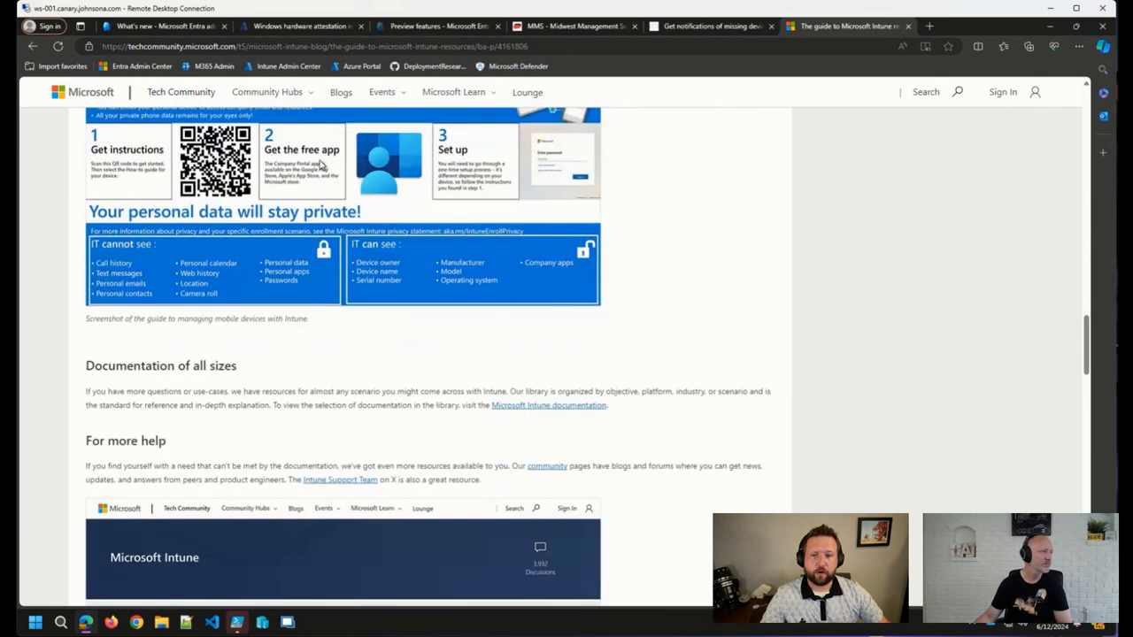
{"action": "scroll", "scroll_direction": "down", "scroll_amount": 3}
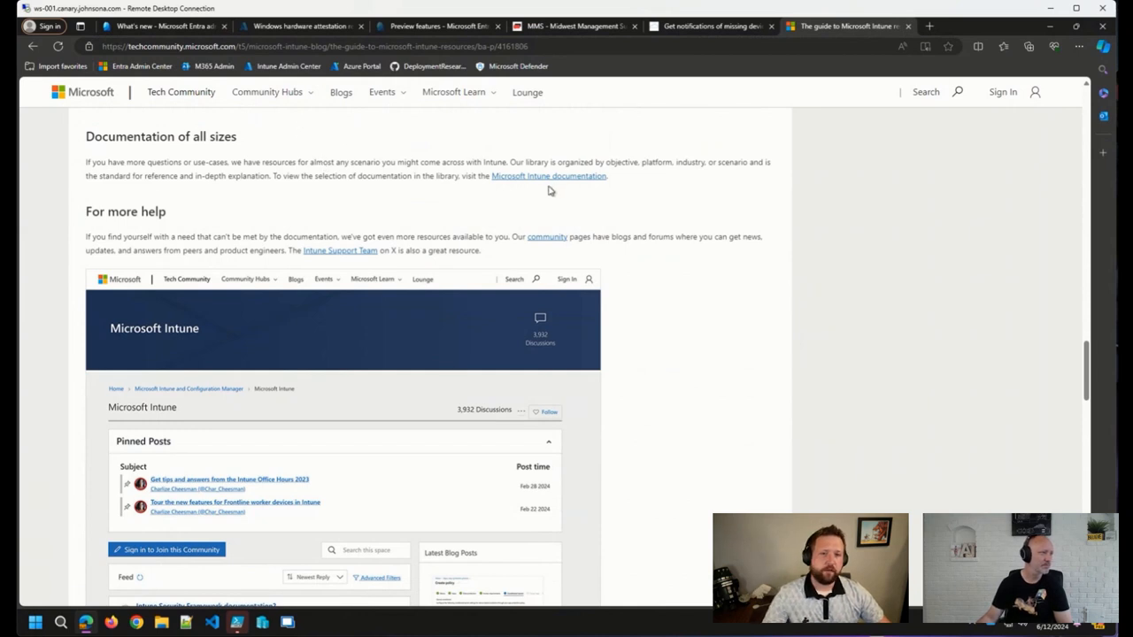
{"action": "mouse_move", "coordinate": [519, 203]}
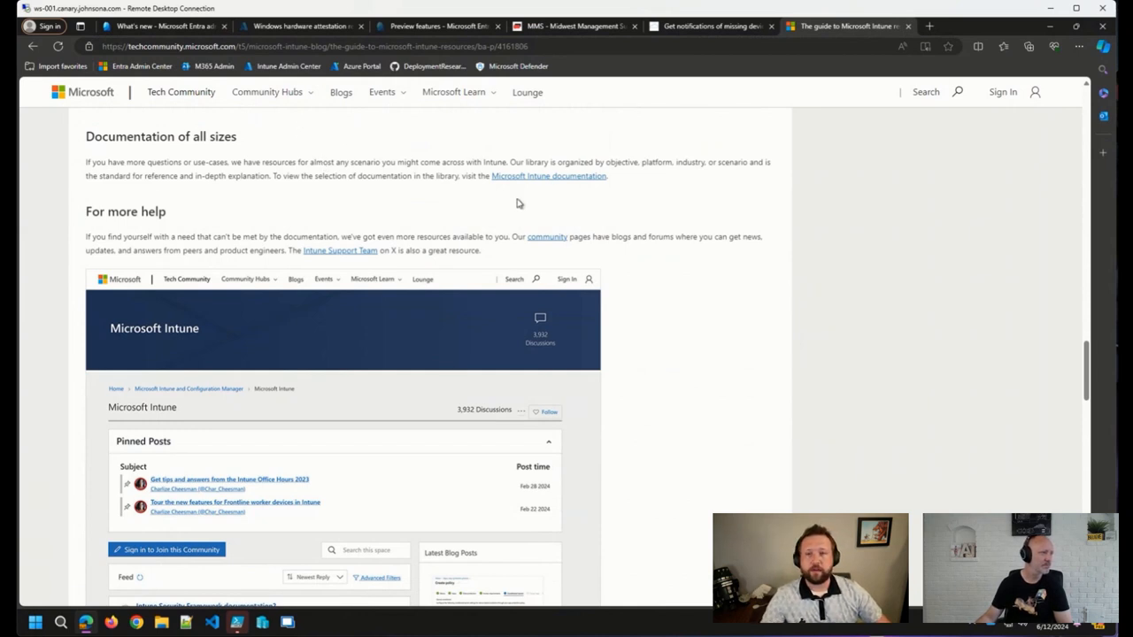
{"action": "scroll", "scroll_direction": "down", "scroll_amount": 3}
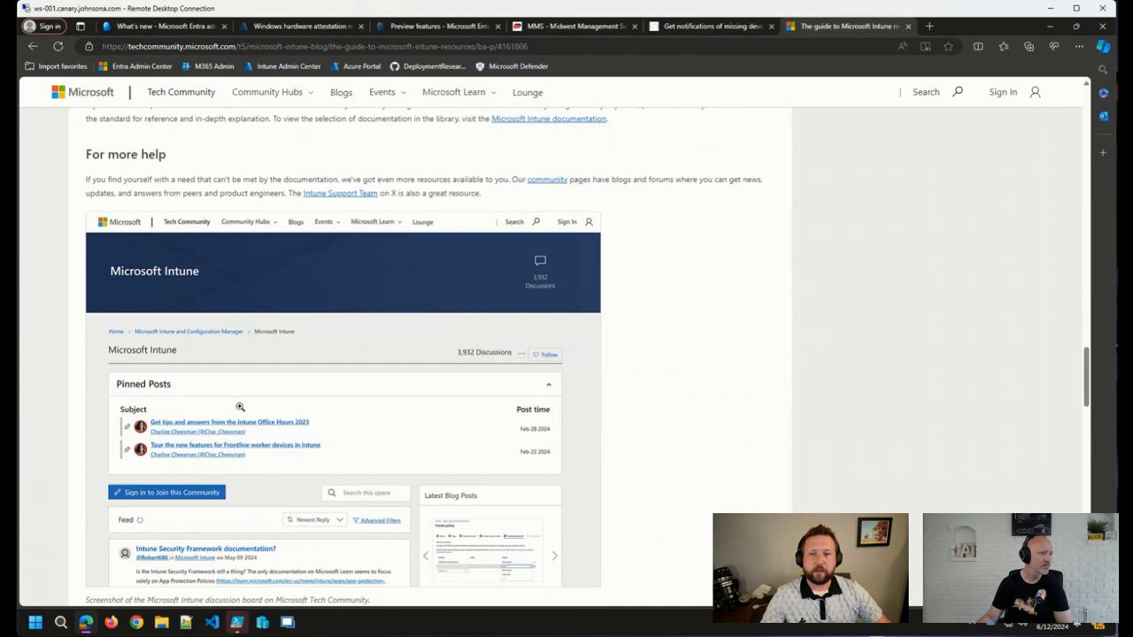
{"action": "scroll", "scroll_direction": "down", "scroll_amount": 3}
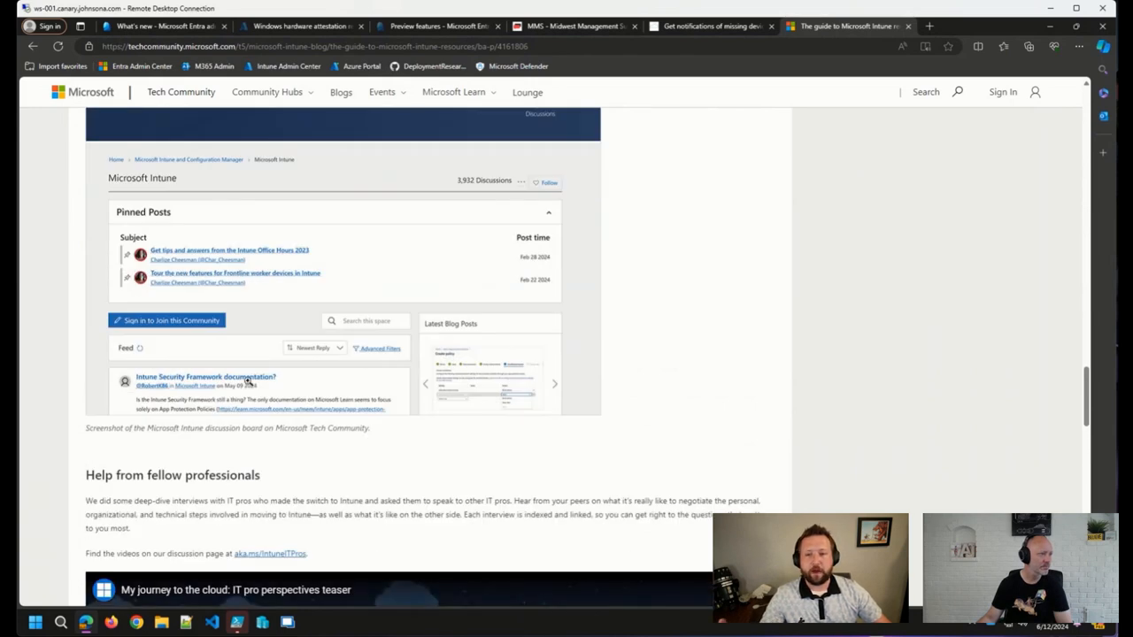
{"action": "mouse_move", "coordinate": [256, 345]}
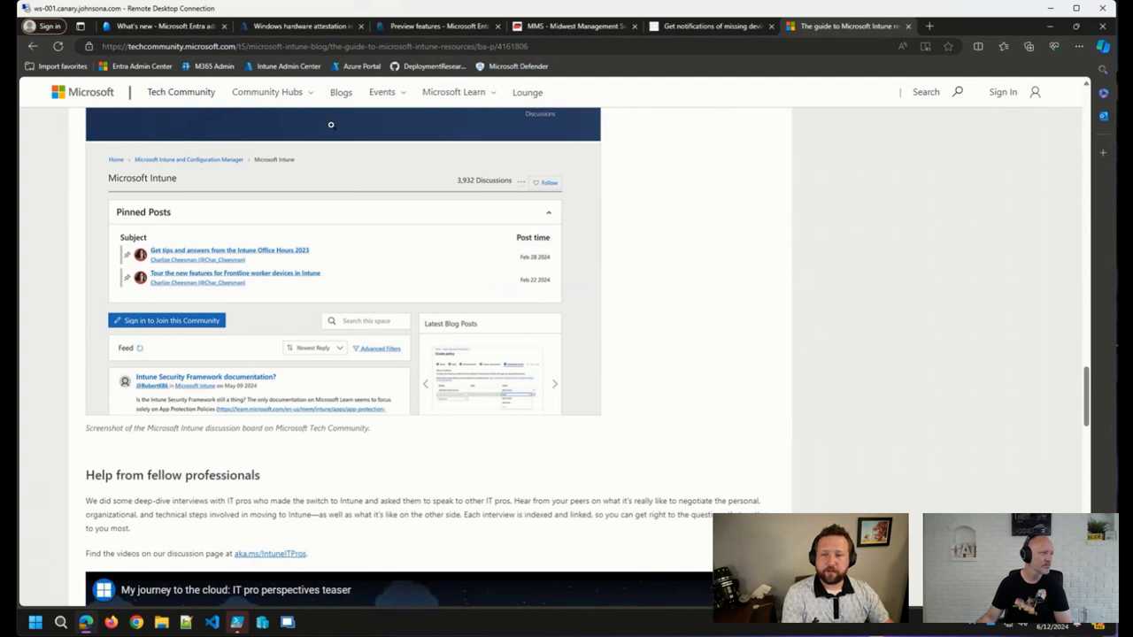
{"action": "mouse_move", "coordinate": [576, 282]}
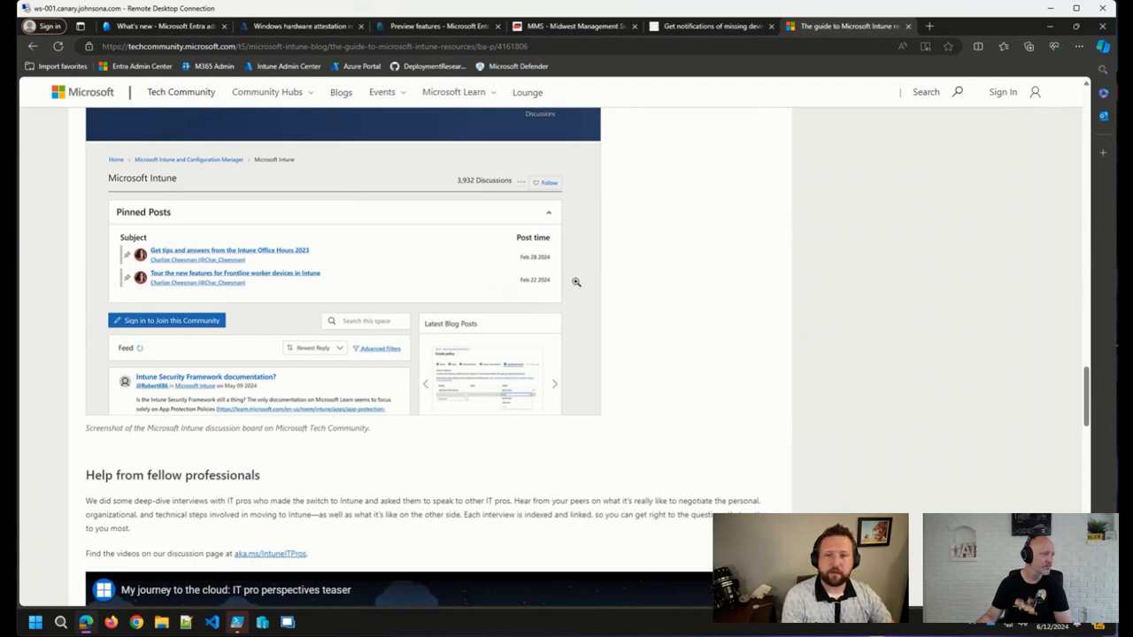
{"action": "mouse_move", "coordinate": [570, 279]}
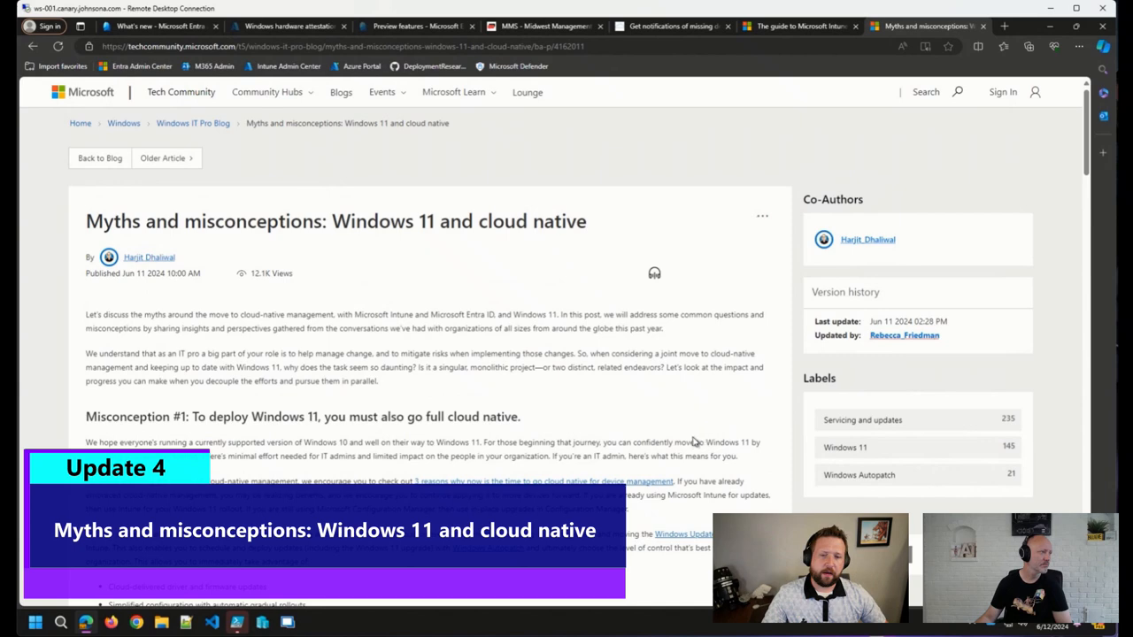
{"action": "mouse_move", "coordinate": [646, 494]}
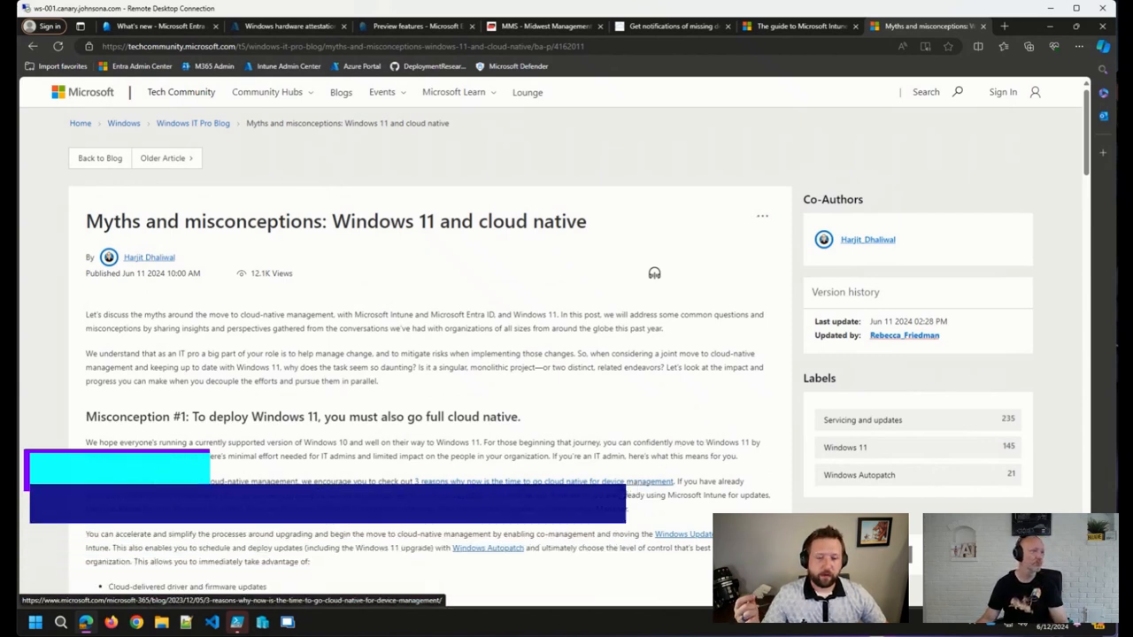
Scroll the Windows 11 cloud native myths article down through Misconceptions #4 and #5
{"action": "scroll", "scroll_direction": "down", "scroll_amount": 3}
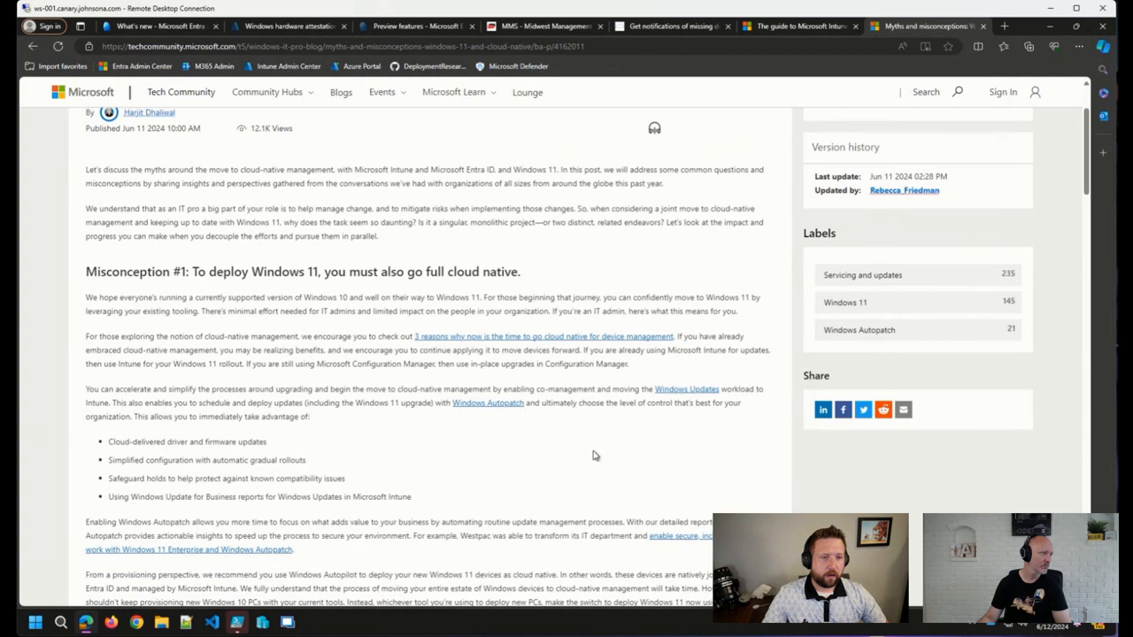
{"action": "mouse_move", "coordinate": [581, 460]}
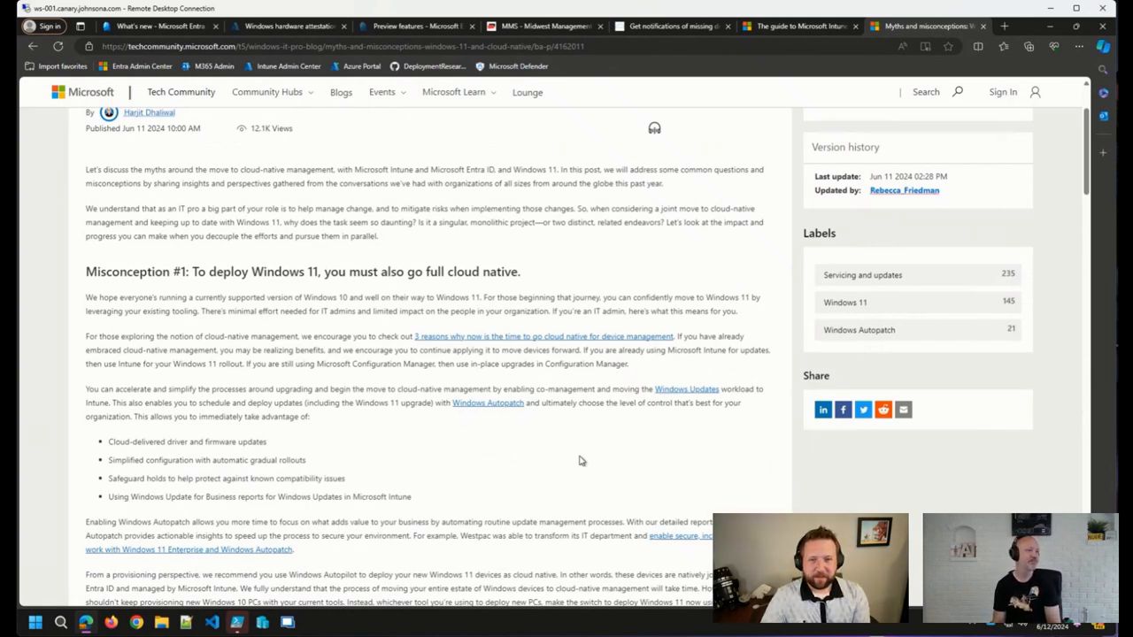
{"action": "scroll", "scroll_direction": "down", "scroll_amount": 3}
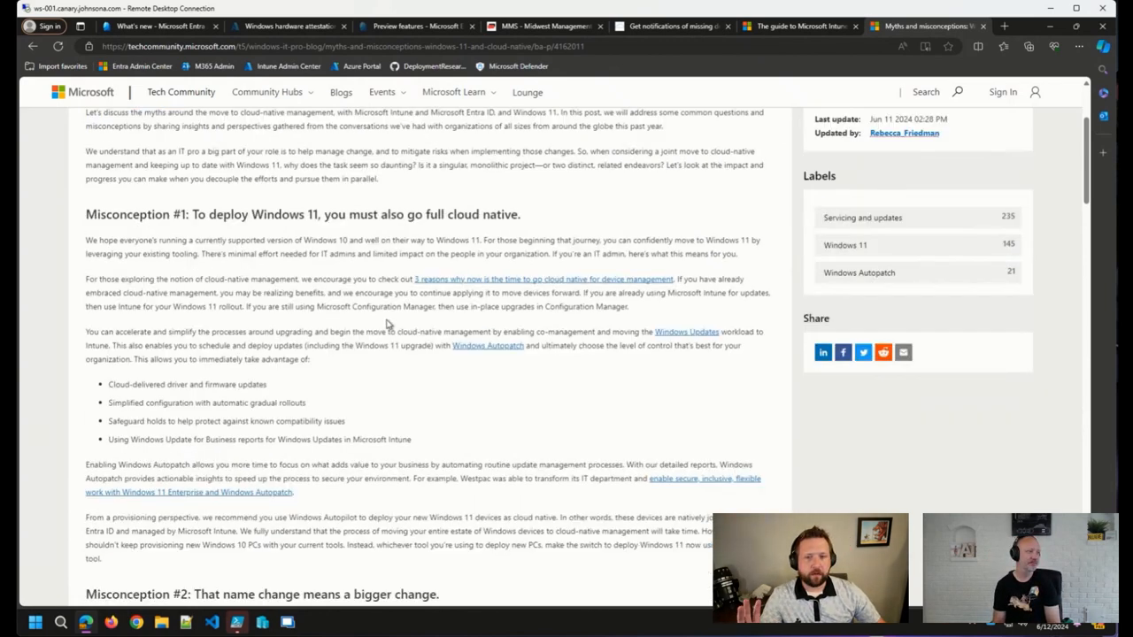
{"action": "scroll", "scroll_direction": "down", "scroll_amount": 3}
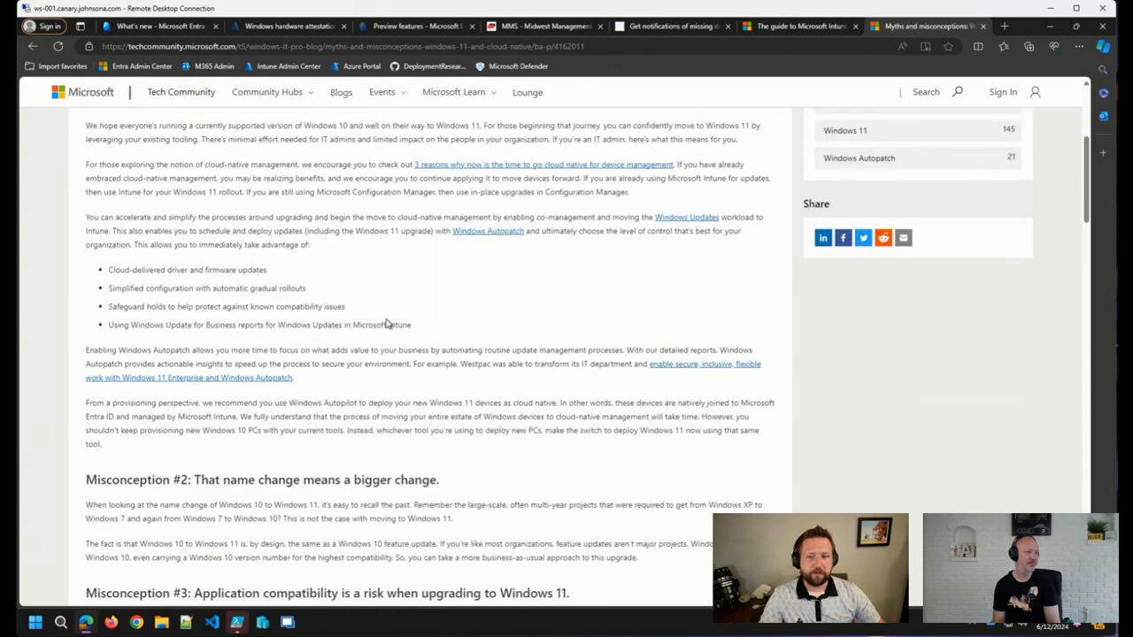
{"action": "scroll", "scroll_direction": "down", "scroll_amount": 3}
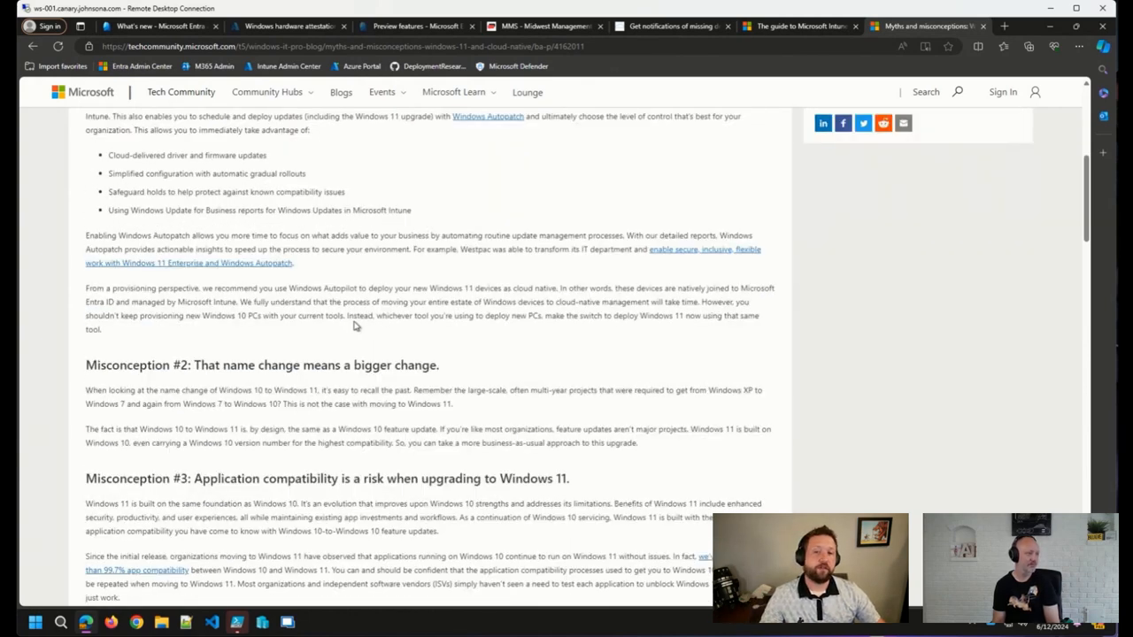
{"action": "scroll", "scroll_direction": "down", "scroll_amount": 3}
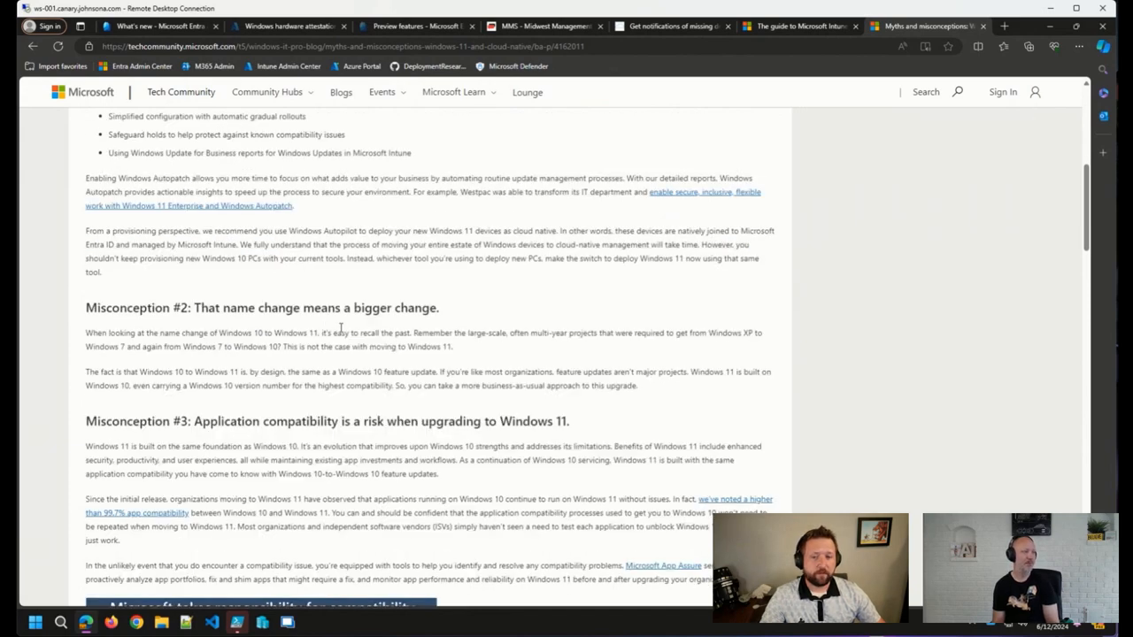
{"action": "scroll", "scroll_direction": "down", "scroll_amount": 3}
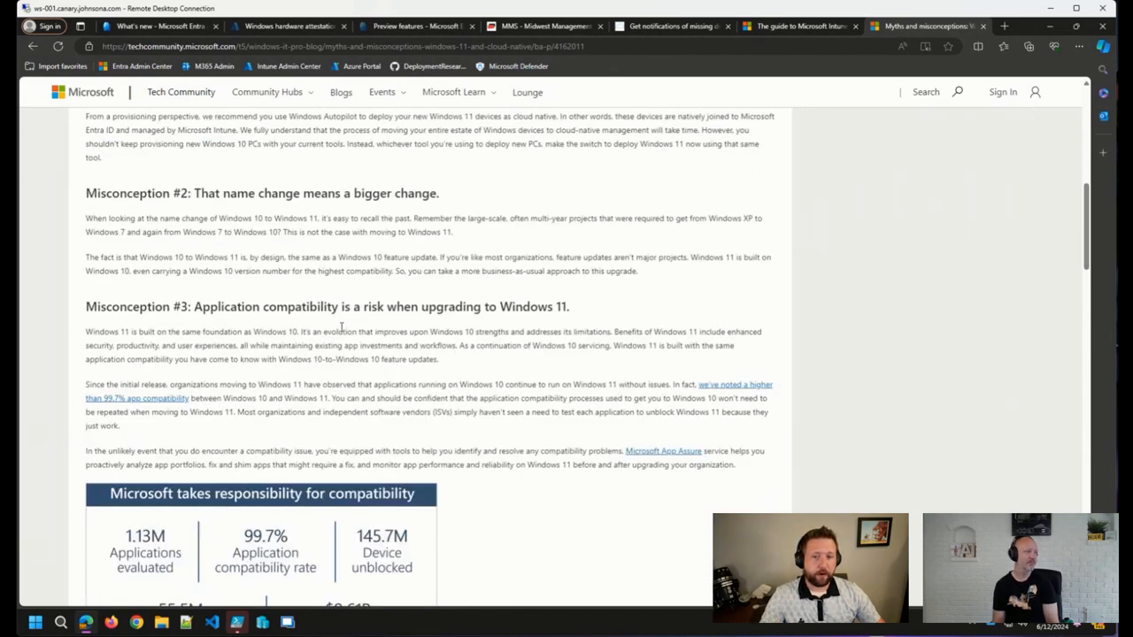
{"action": "scroll", "scroll_direction": "down", "scroll_amount": 3}
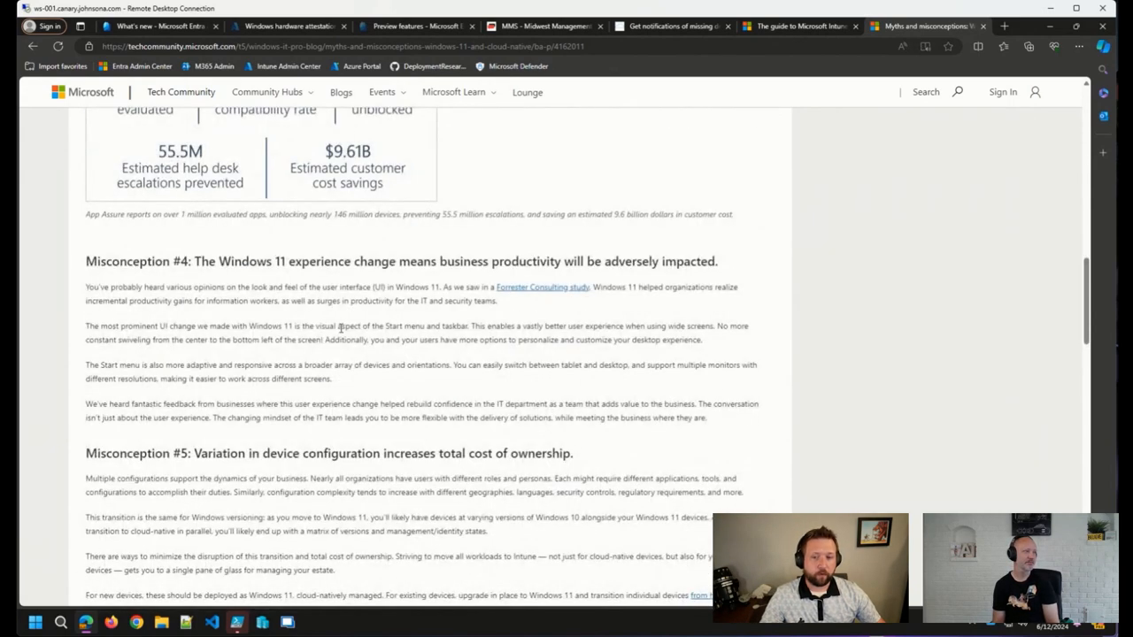
{"action": "mouse_move", "coordinate": [345, 319]}
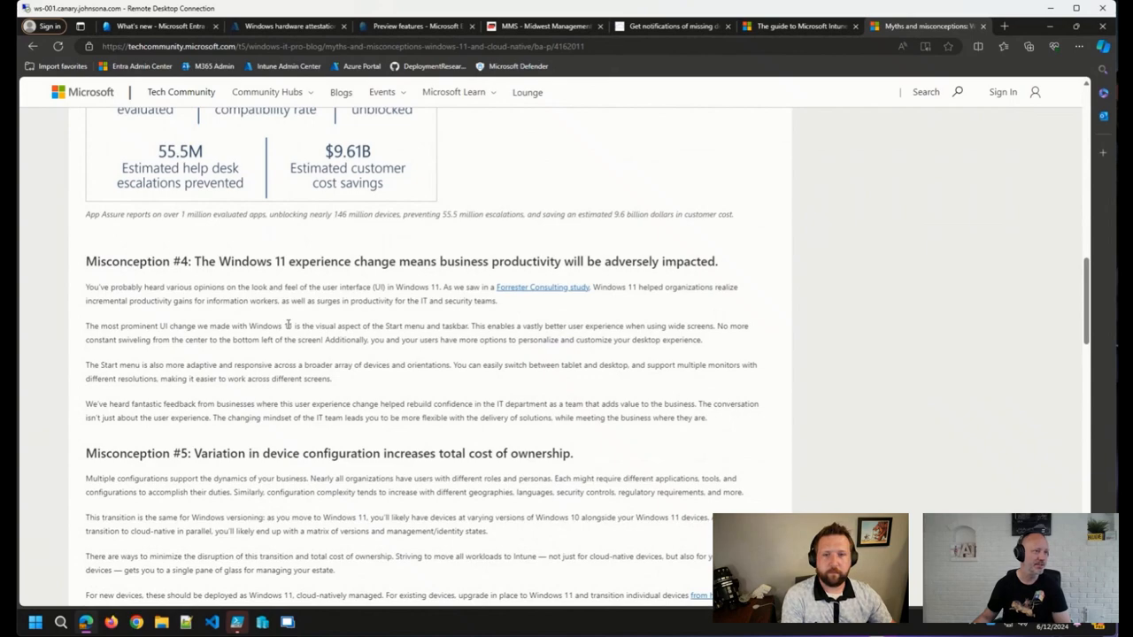
{"action": "scroll", "scroll_direction": "down", "scroll_amount": 3}
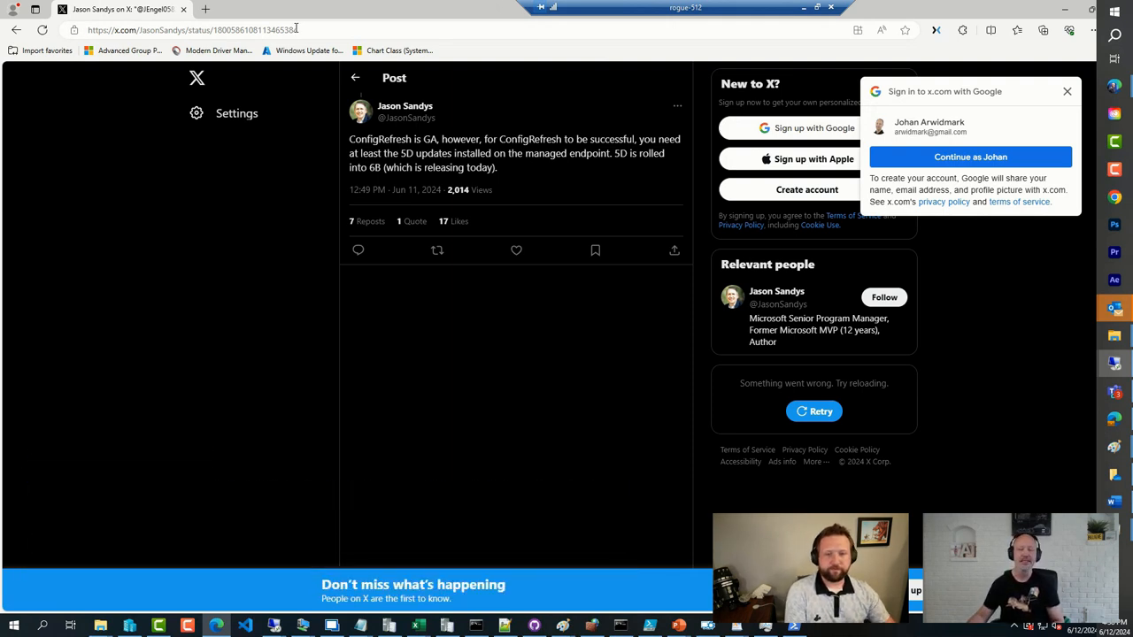
{"action": "mouse_move", "coordinate": [646, 150]}
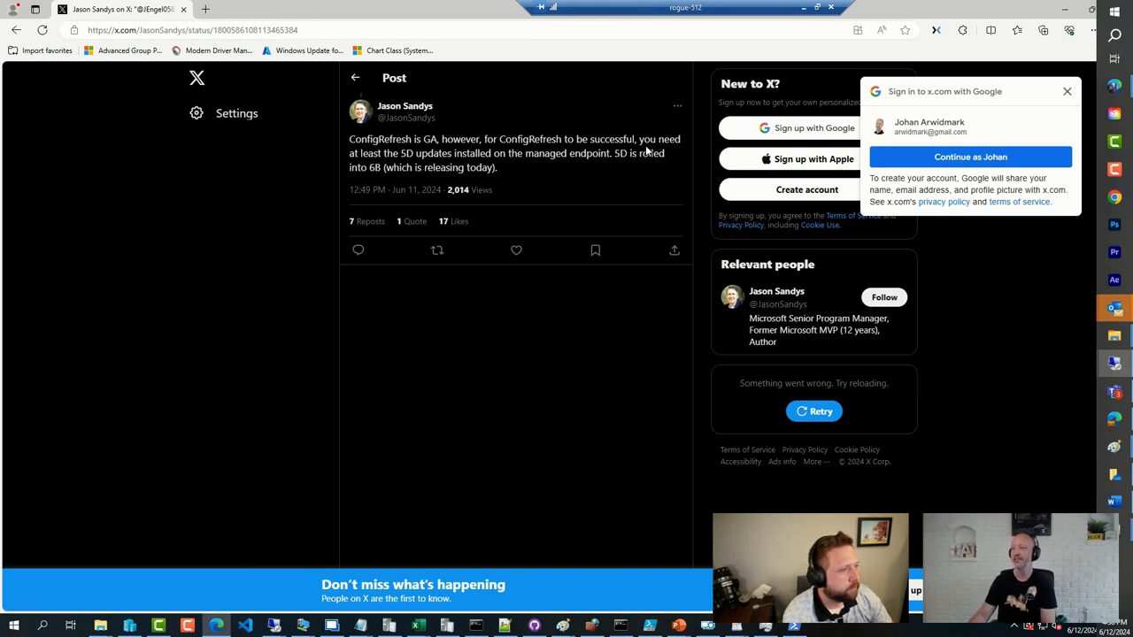
{"action": "mouse_move", "coordinate": [493, 151]}
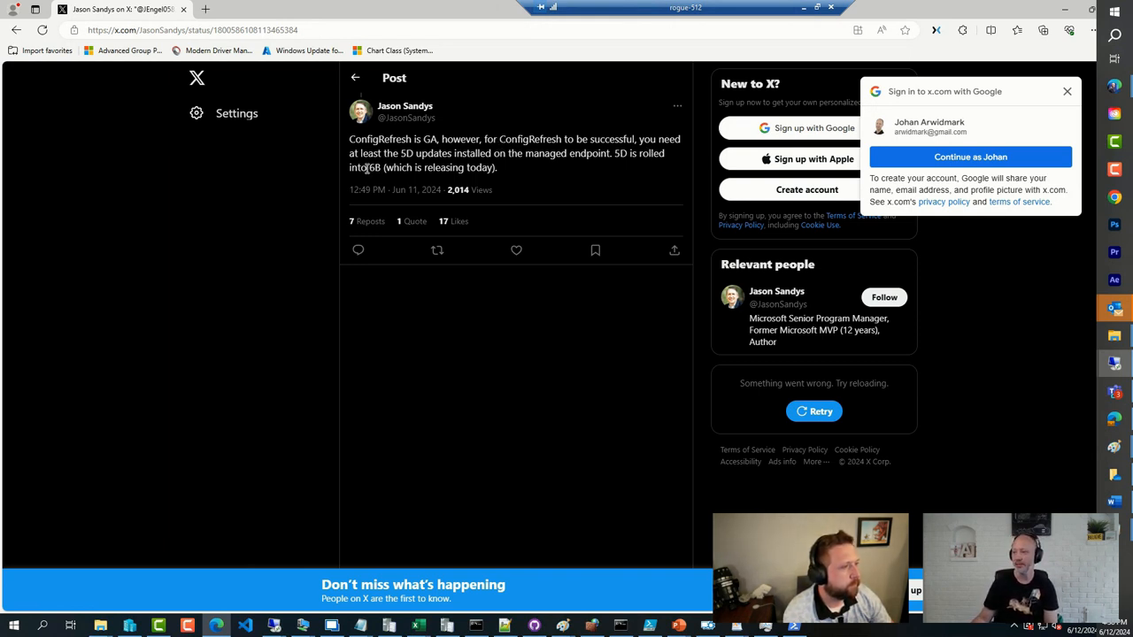
Select the word '6B' in the ConfigRefresh post and bring up its text menu
{"action": "double_click", "coordinate": [374, 167]}
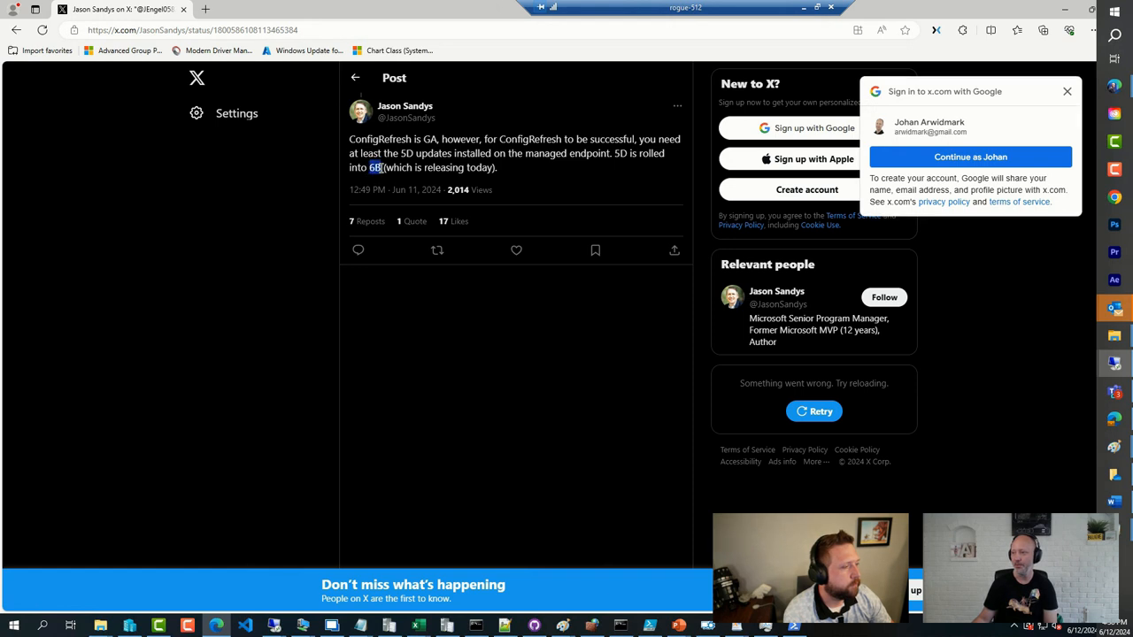
{"action": "right_click", "coordinate": [375, 168]}
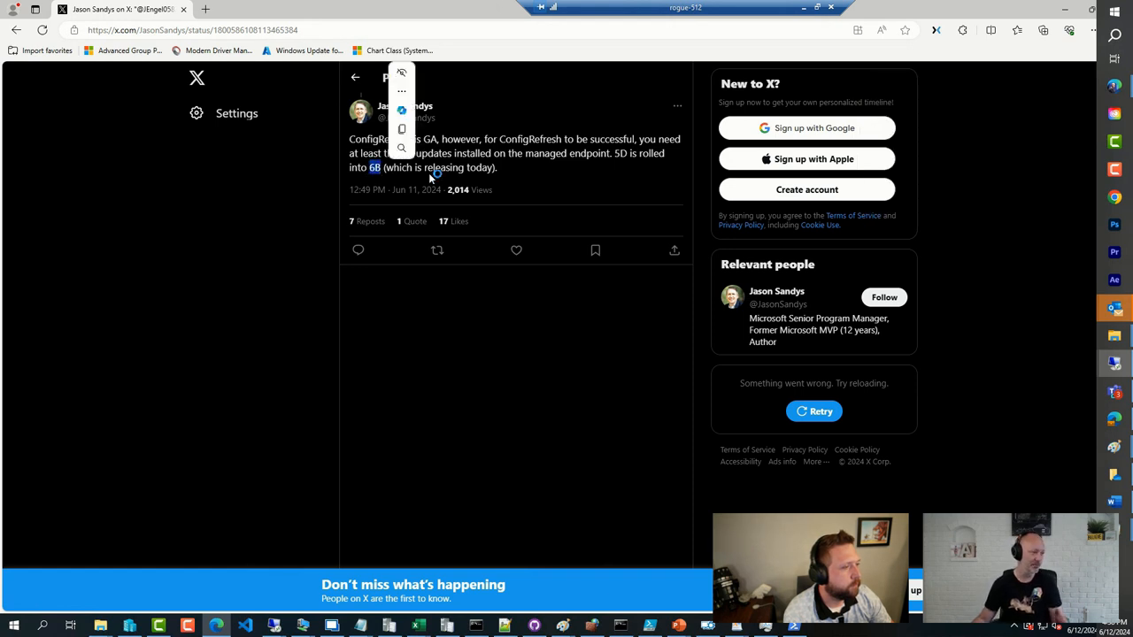
{"action": "mouse_move", "coordinate": [438, 175]}
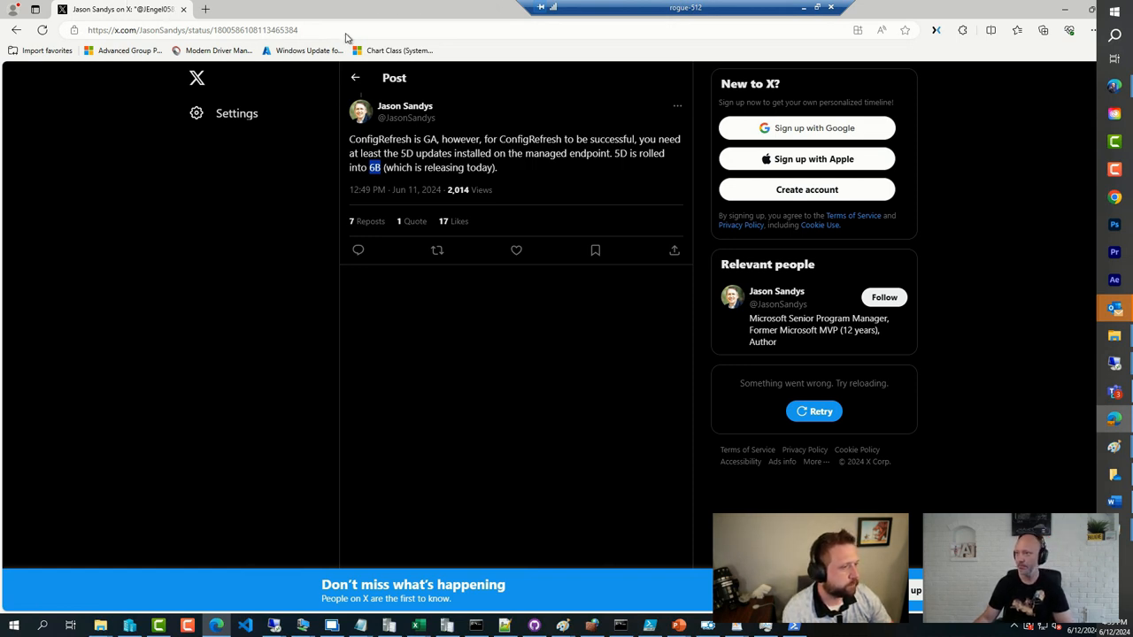
{"action": "left_click", "coordinate": [190, 29]}
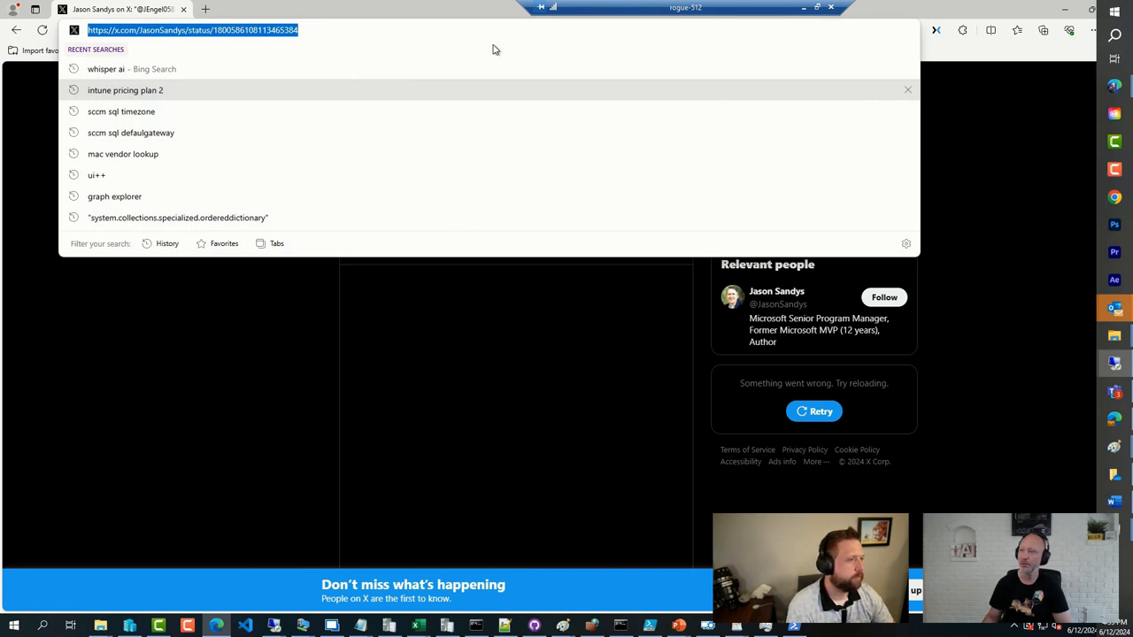
{"action": "type", "text": "https://x.com/BelaLior/status/1800610515040792667"}
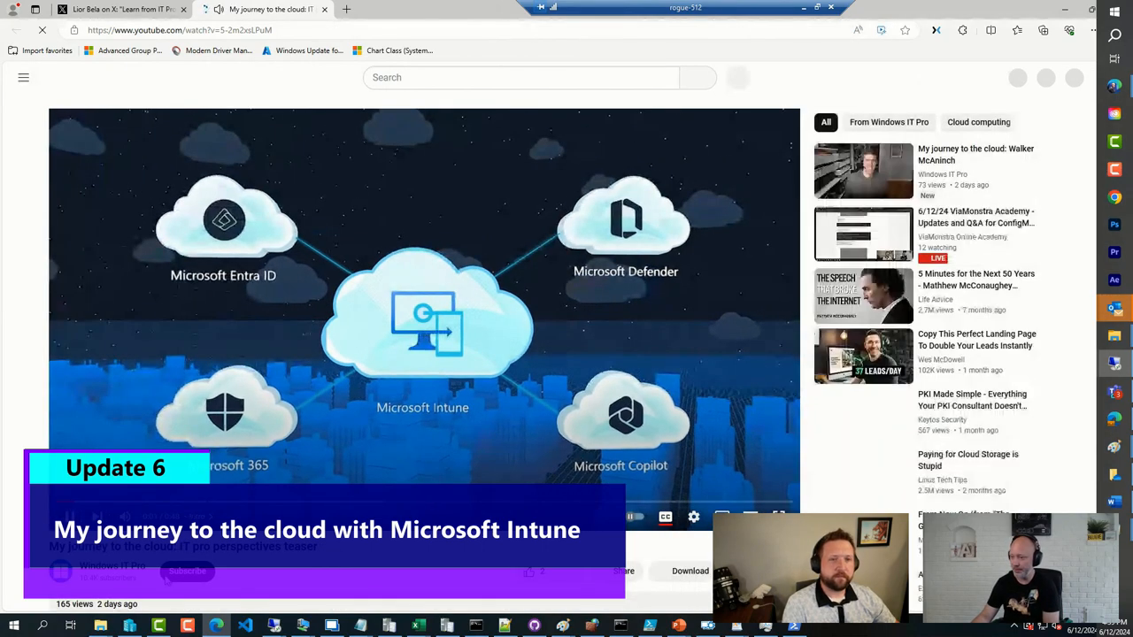
Switch to Lior Bela's 'My journey to the cloud with Microsoft Intune' post and browse its interview videos
{"action": "scroll", "scroll_direction": "down", "scroll_amount": 3}
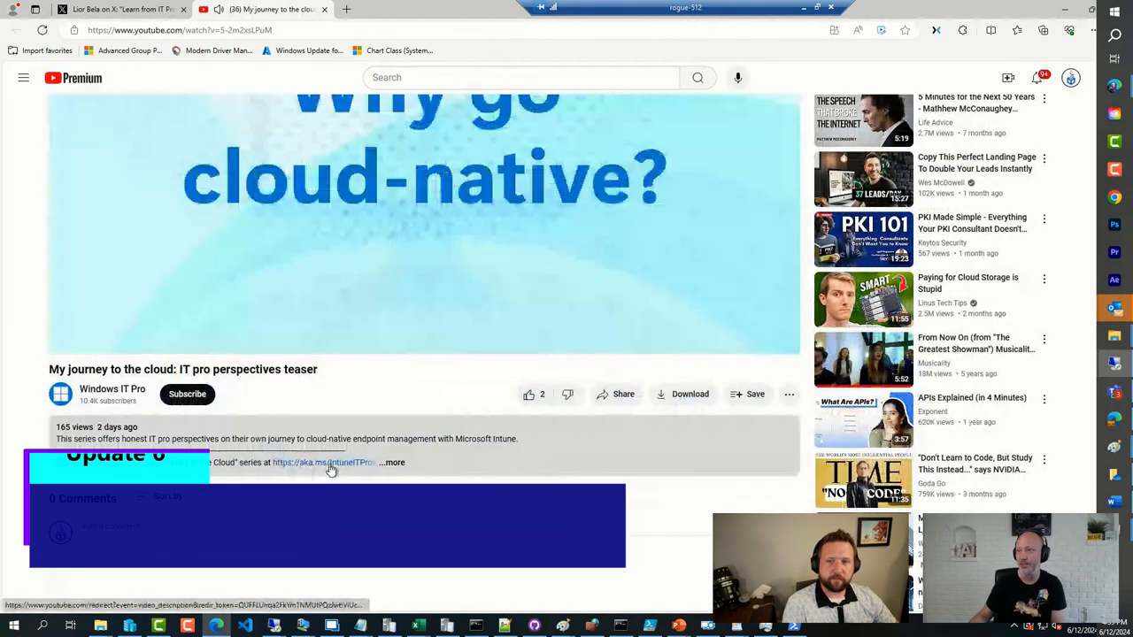
{"action": "left_click", "coordinate": [323, 462]}
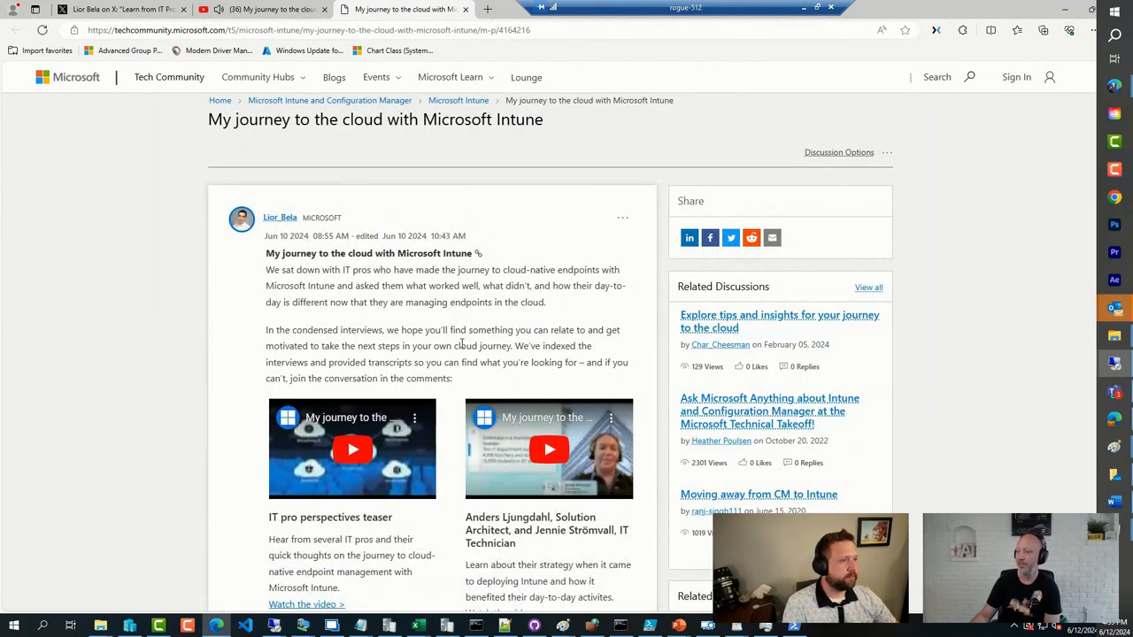
{"action": "scroll", "scroll_direction": "down", "scroll_amount": 3}
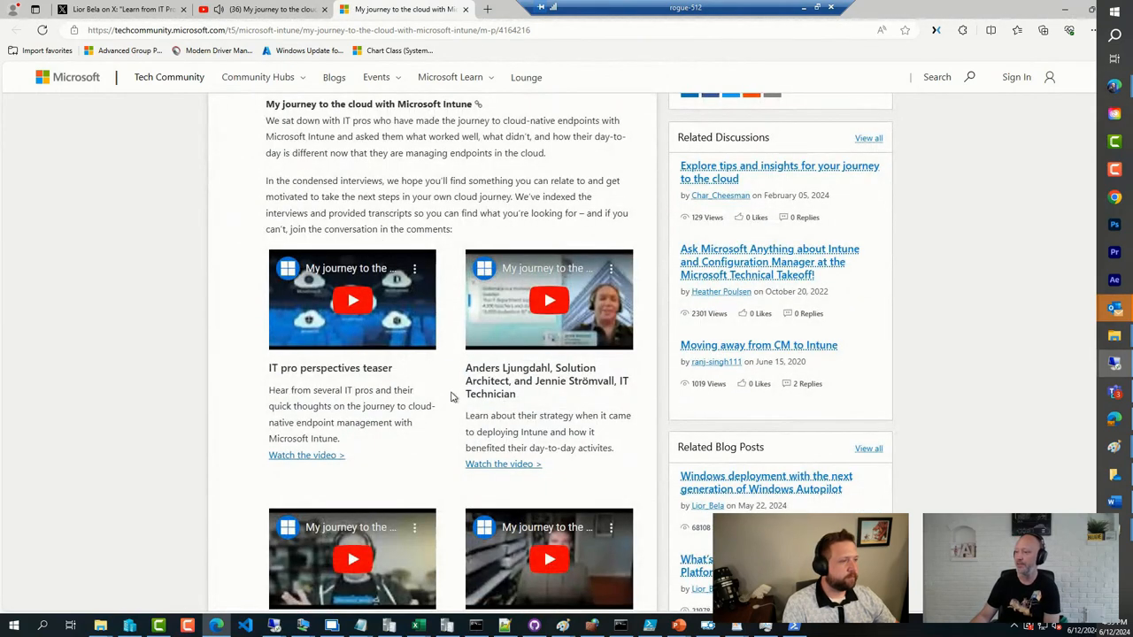
{"action": "scroll", "scroll_direction": "down", "scroll_amount": 3}
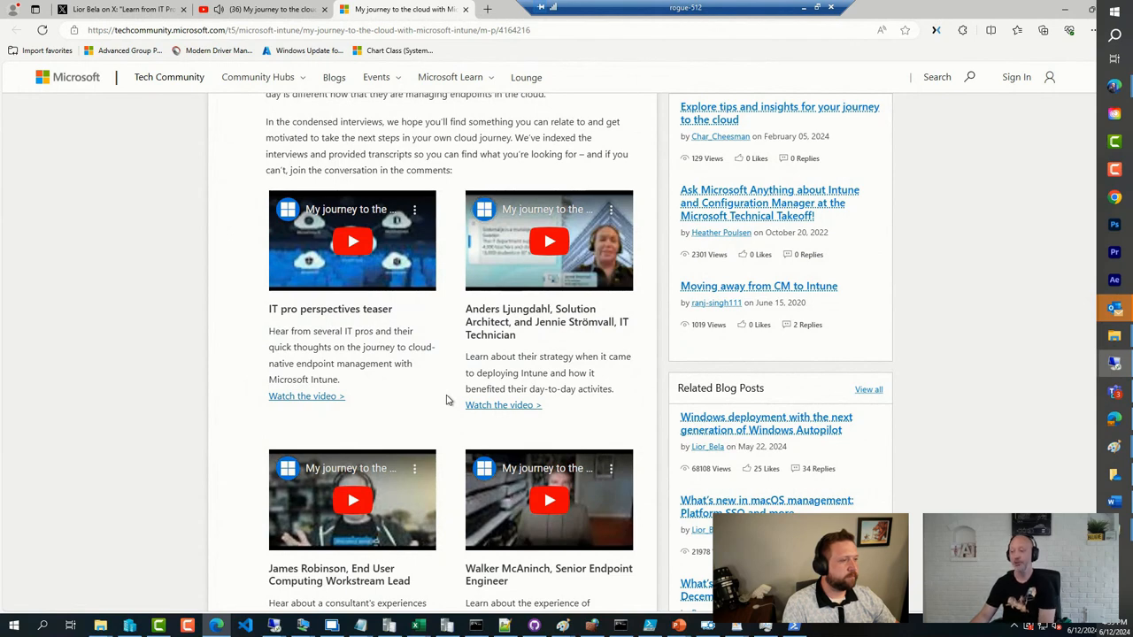
{"action": "scroll", "scroll_direction": "down", "scroll_amount": 3}
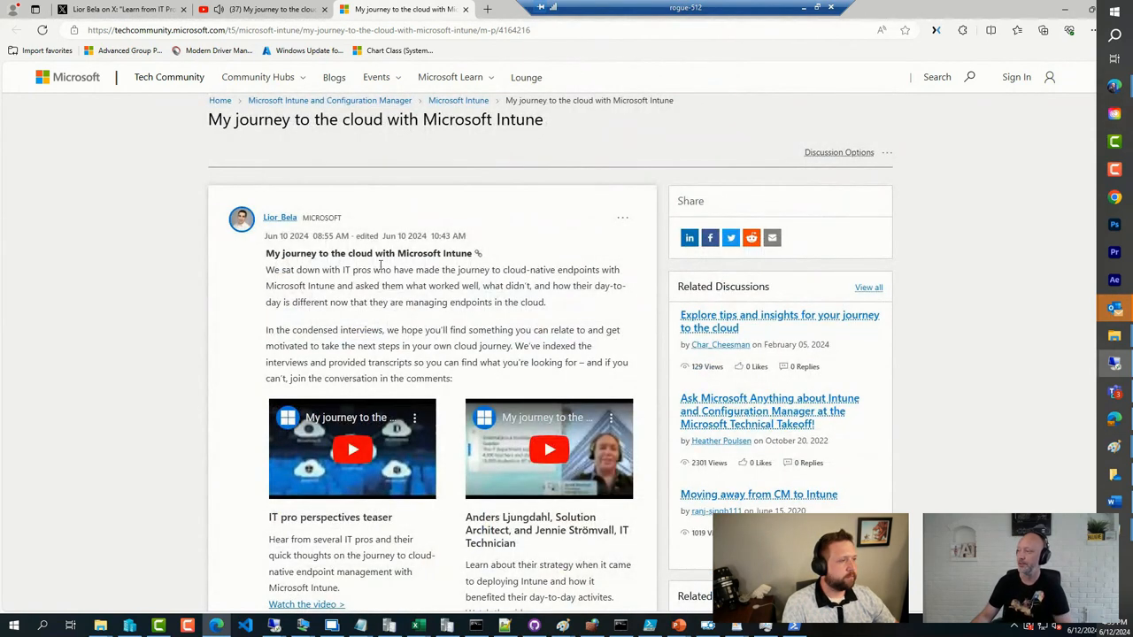
{"action": "mouse_move", "coordinate": [334, 190]}
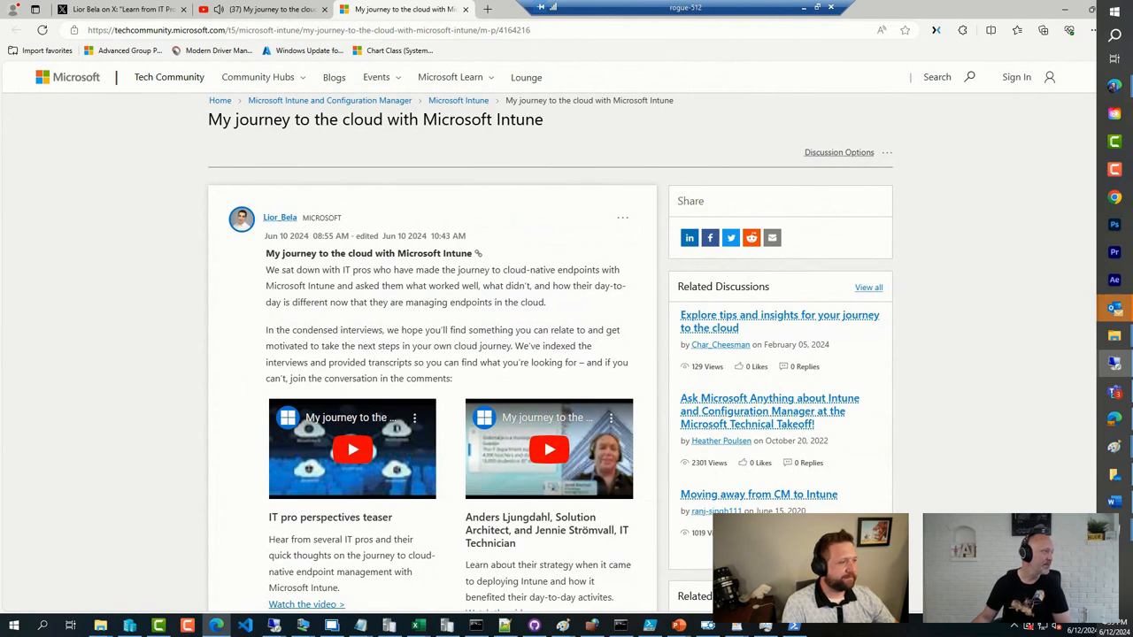
{"action": "mouse_move", "coordinate": [502, 9]}
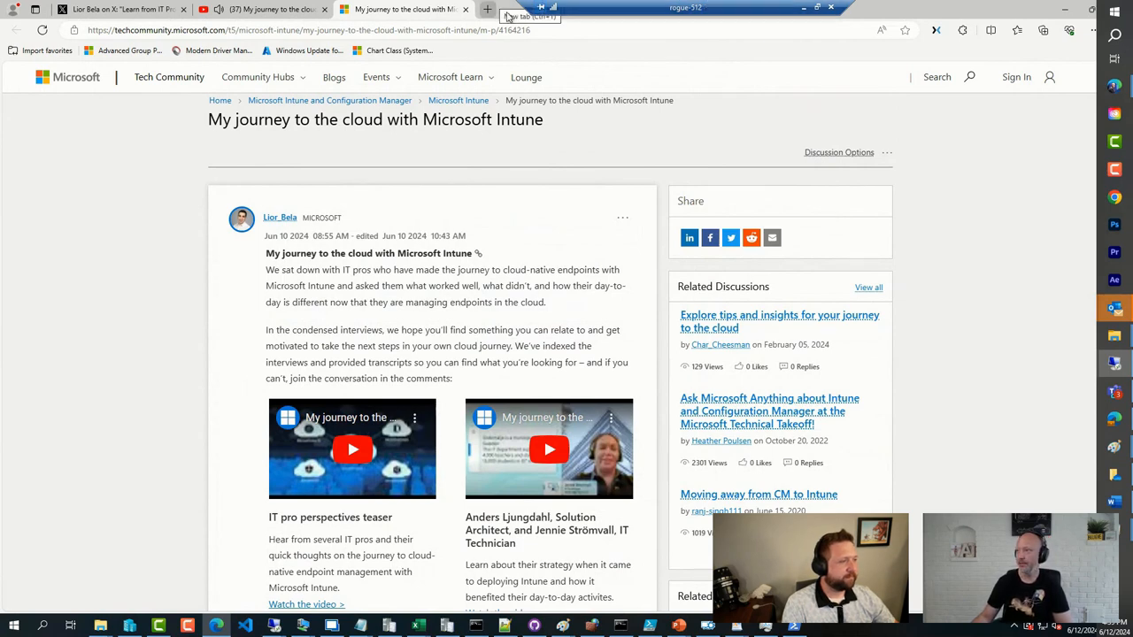
Open a new tab and go to 2pintsoftware.com
{"action": "left_click", "coordinate": [509, 10]}
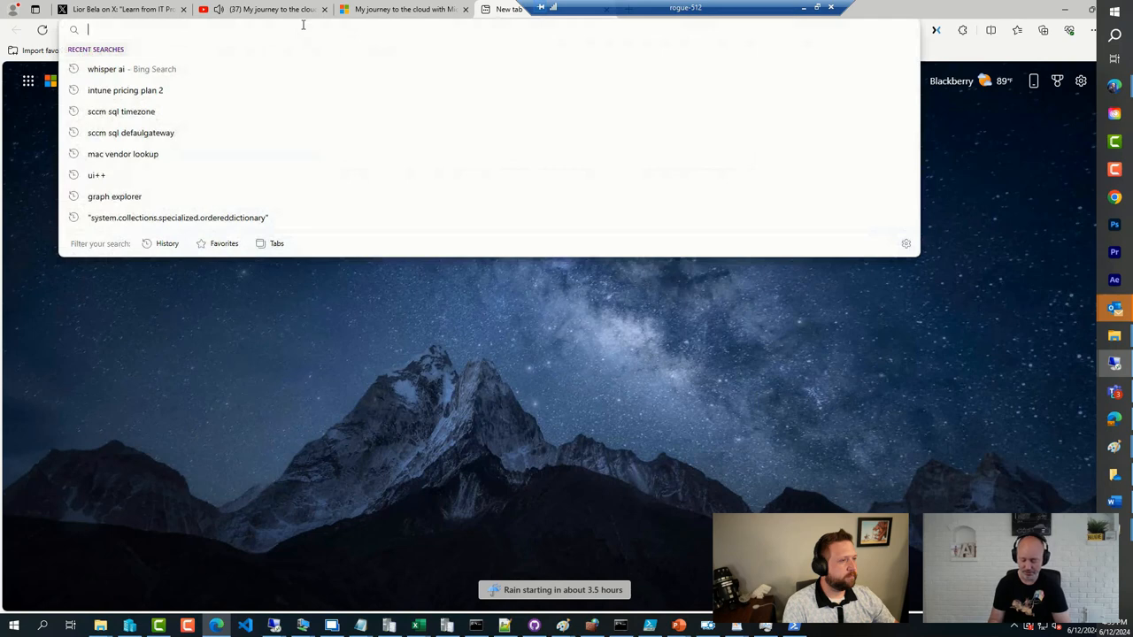
{"action": "type", "text": "2pintsoftware.com"}
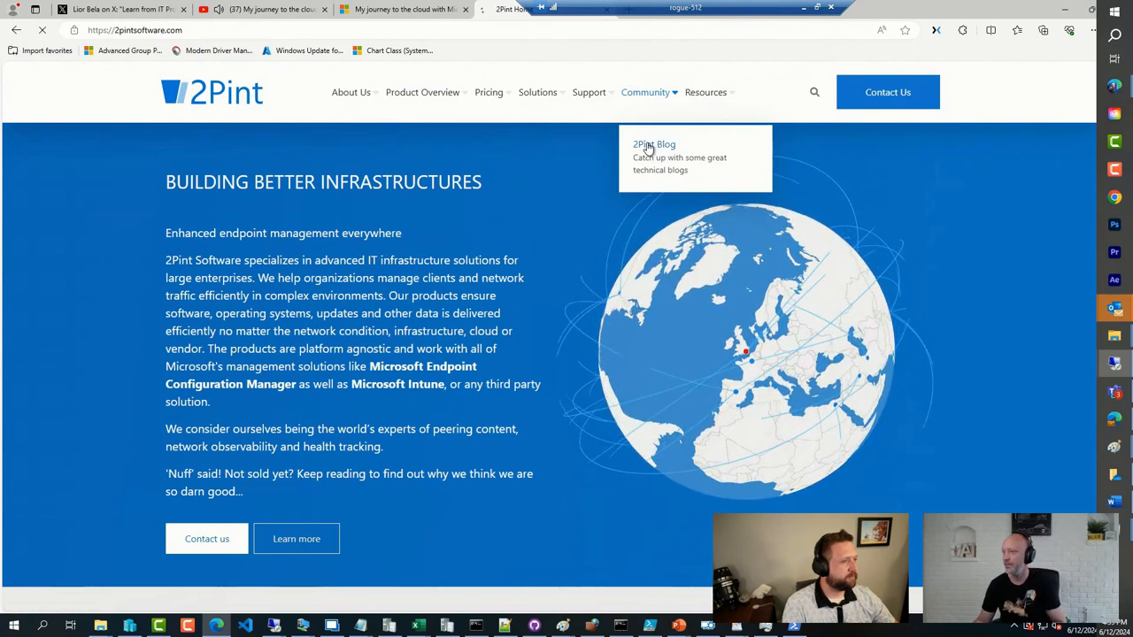
Go to Community > 2Pint Blog and open the 'Delivery Optimization and Non Peerable Content' post
{"action": "left_click", "coordinate": [654, 144]}
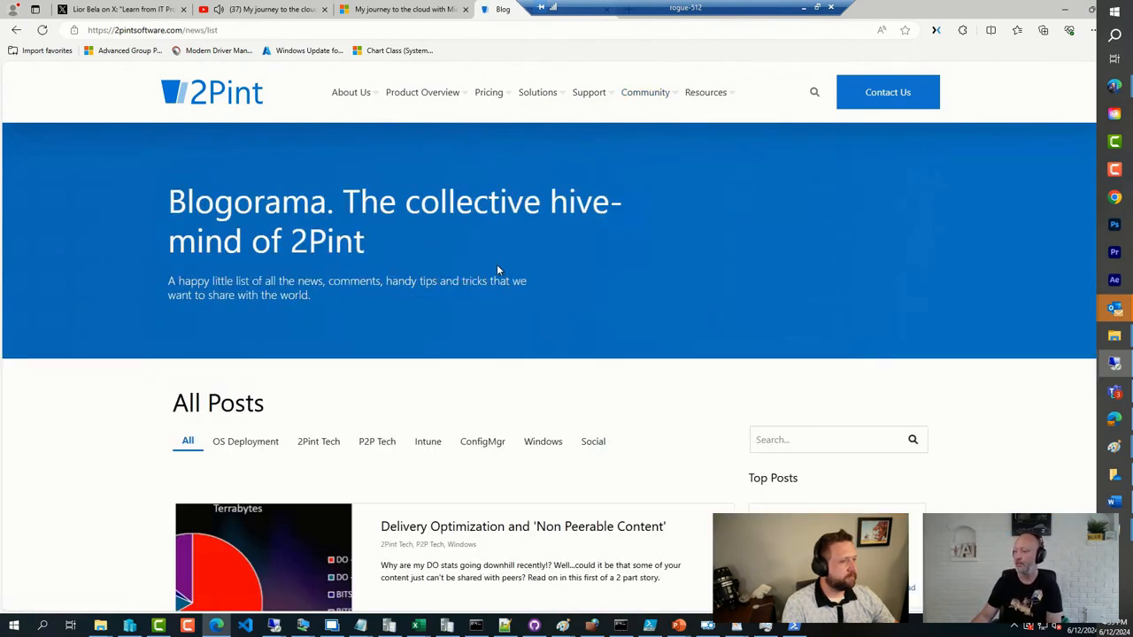
{"action": "scroll", "scroll_direction": "down", "scroll_amount": 3}
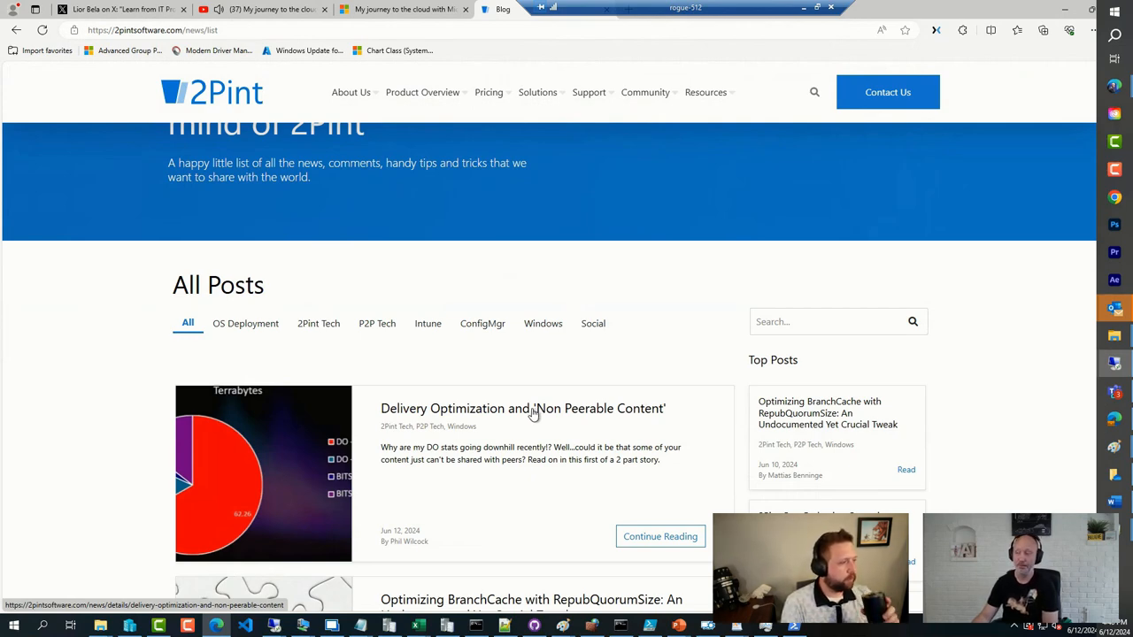
{"action": "left_click", "coordinate": [522, 408]}
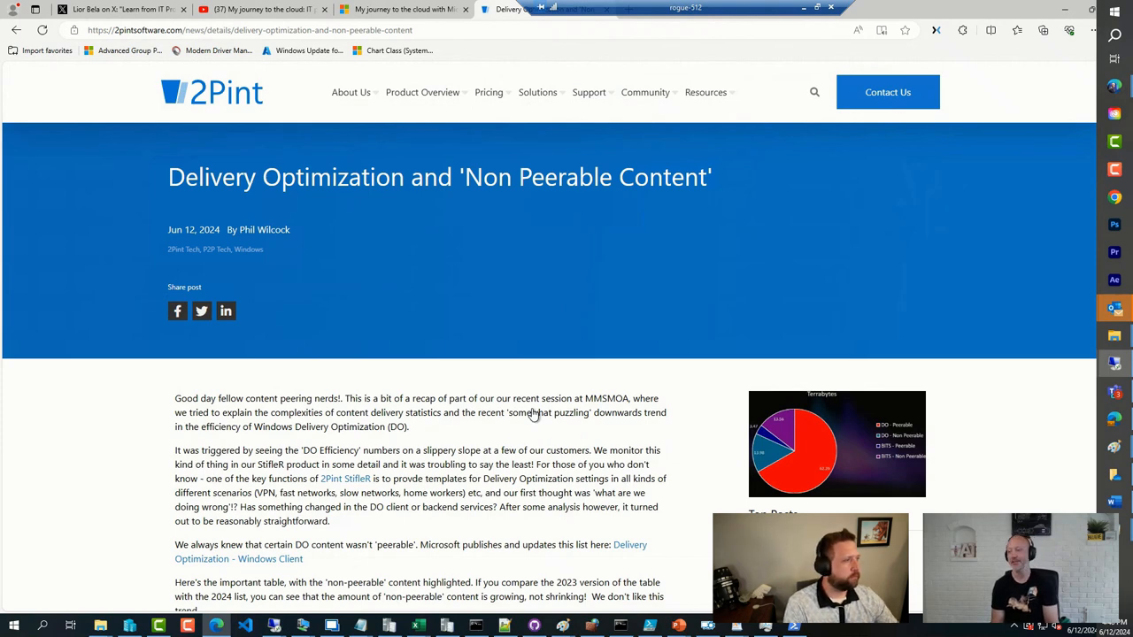
{"action": "mouse_move", "coordinate": [510, 452]}
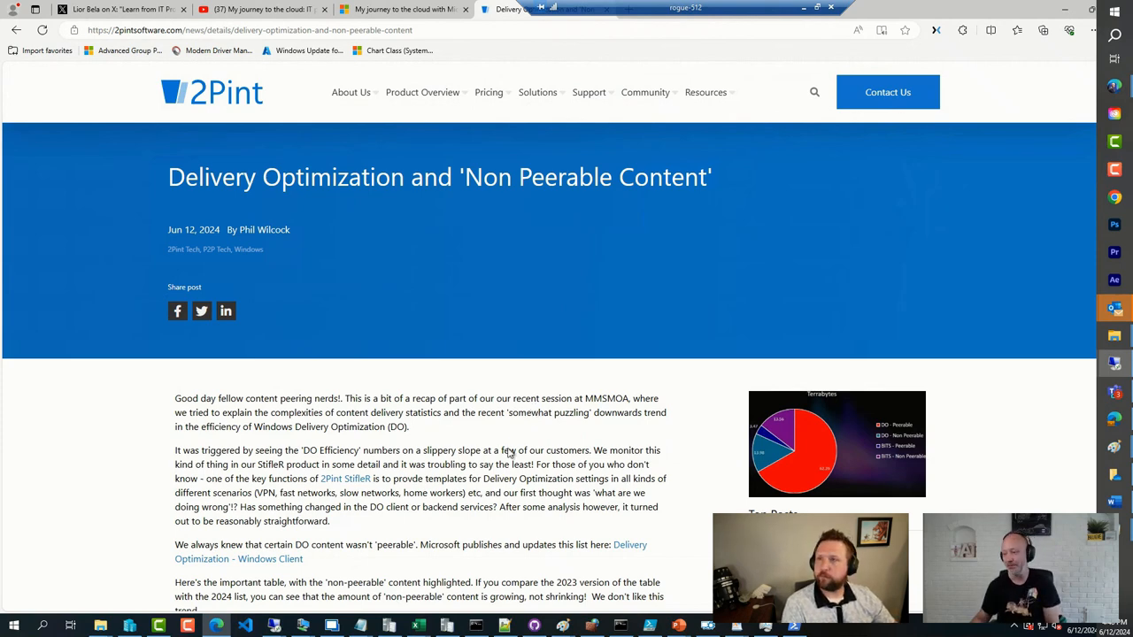
Scroll the 2Pint post past the 2023 and 2024 DO content tables to 'Impact of Non-Peerable Content'
{"action": "scroll", "scroll_direction": "down", "scroll_amount": 3}
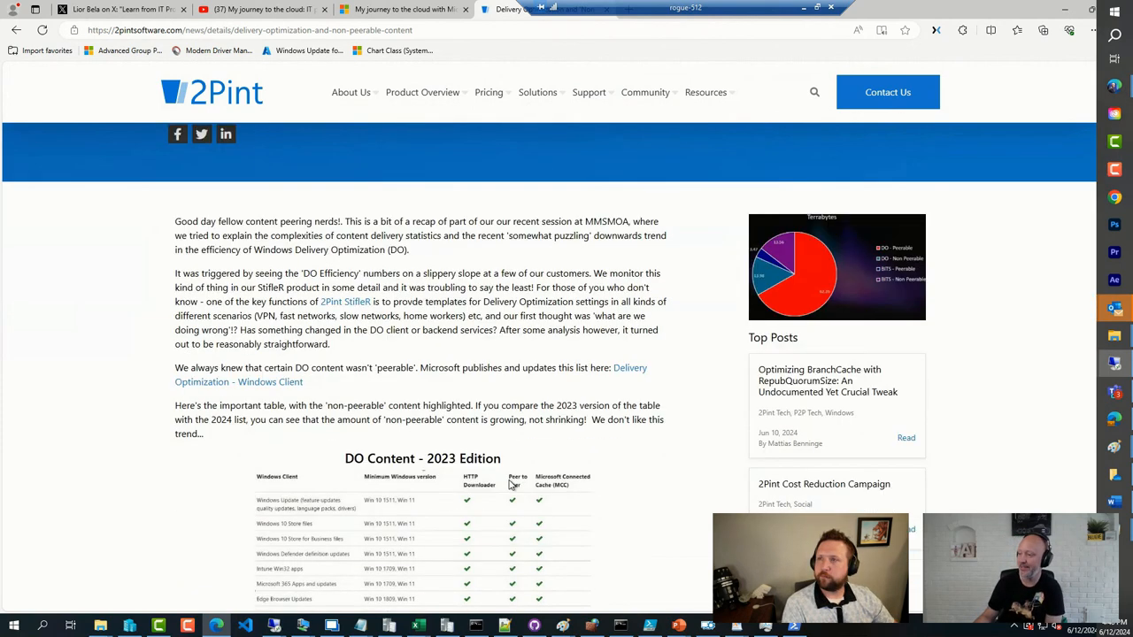
{"action": "scroll", "scroll_direction": "down", "scroll_amount": 3}
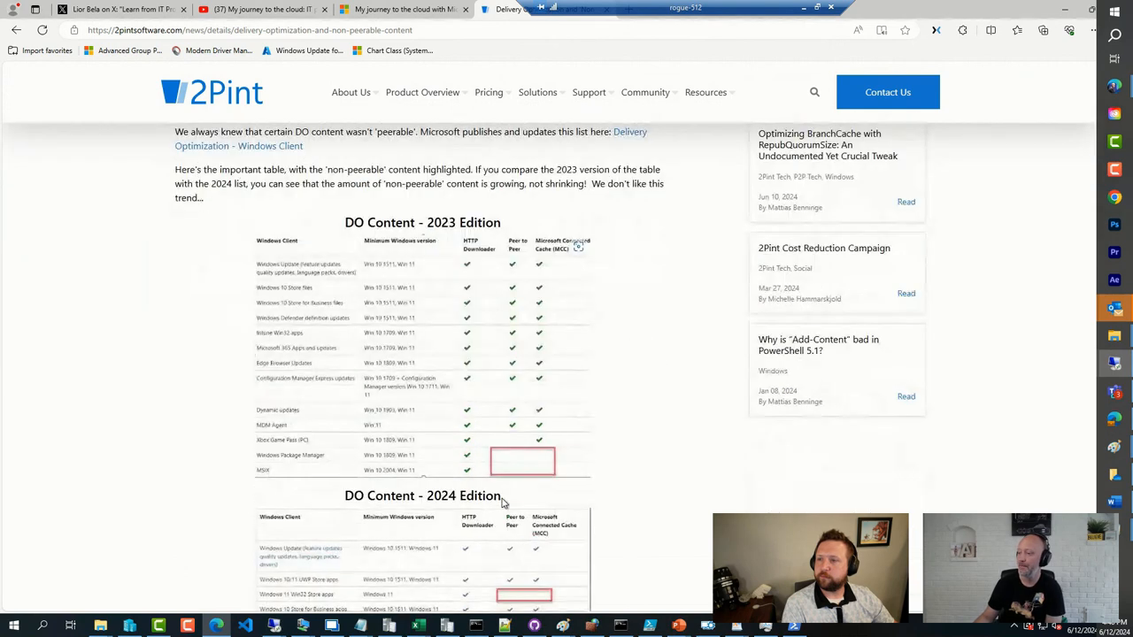
{"action": "scroll", "scroll_direction": "down", "scroll_amount": 3}
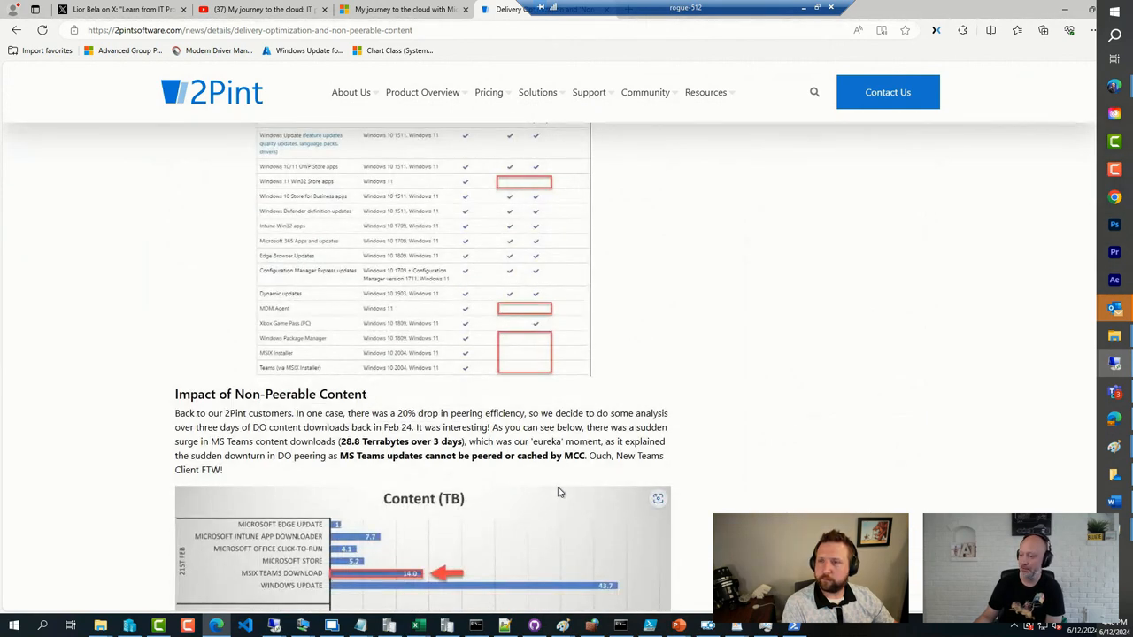
{"action": "mouse_move", "coordinate": [558, 492]}
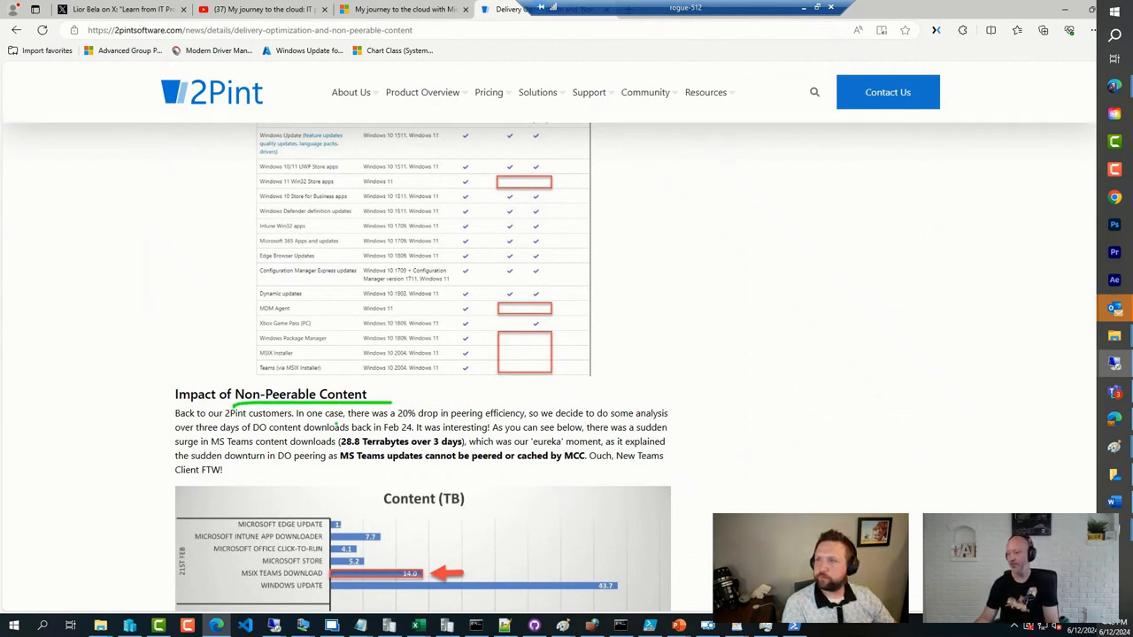
{"action": "double_click", "coordinate": [401, 441]}
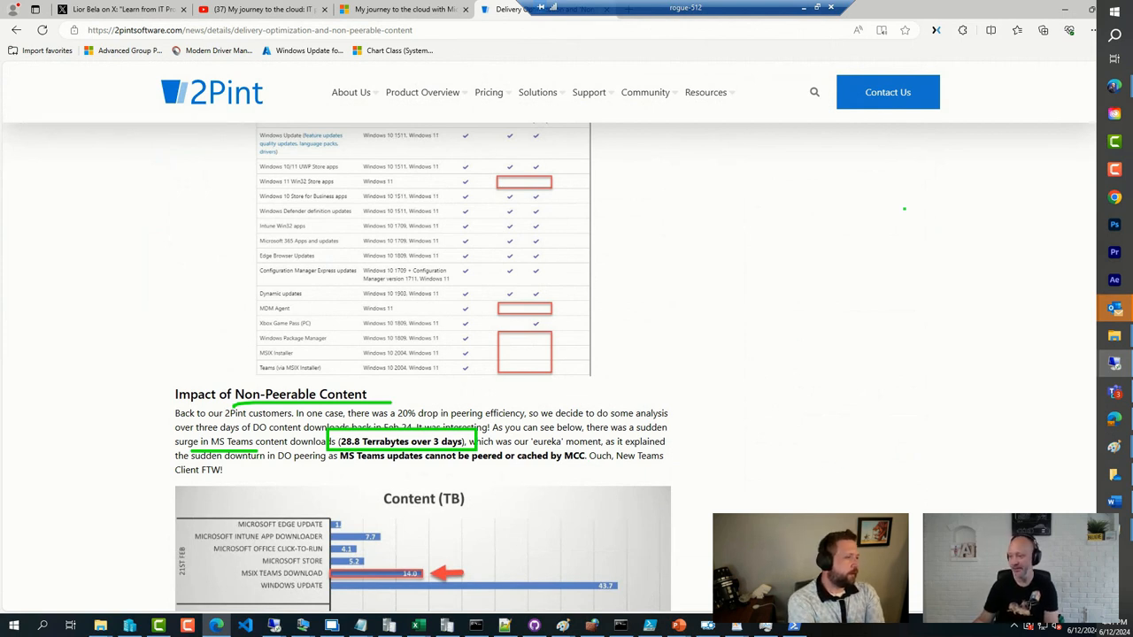
{"action": "mouse_move", "coordinate": [568, 116]}
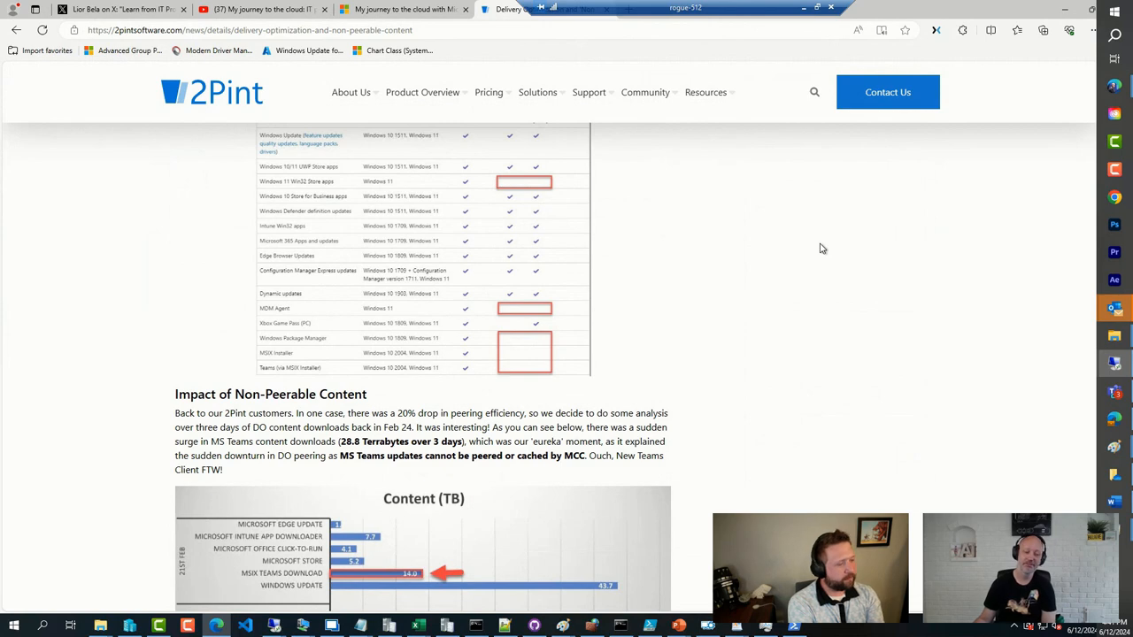
{"action": "mouse_move", "coordinate": [804, 275]}
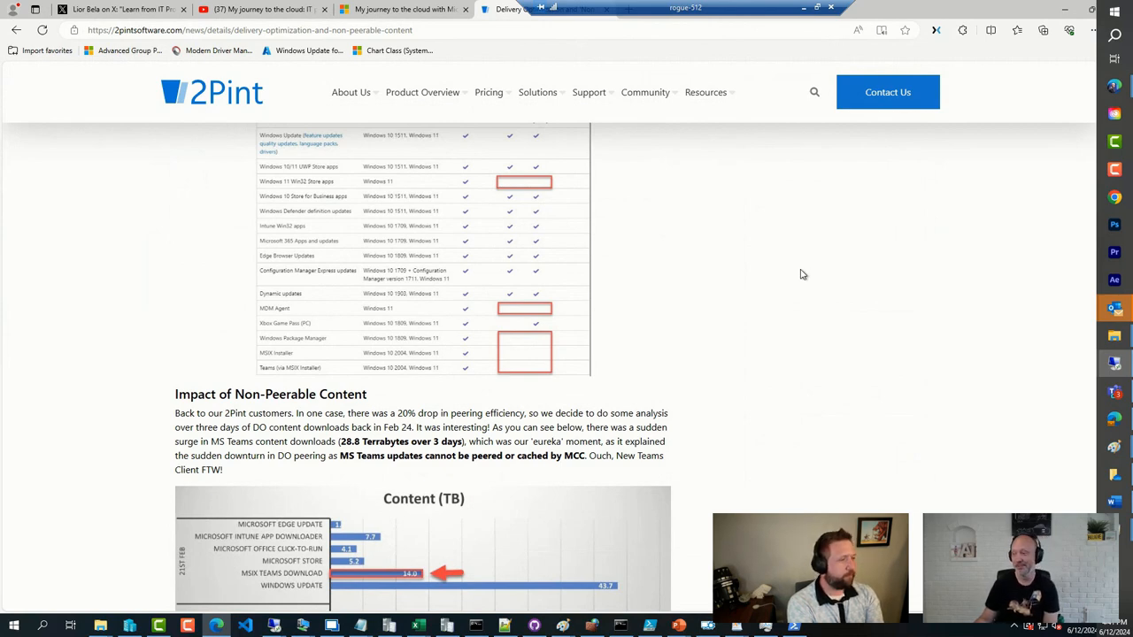
Scroll to the post's end, back to the top, and reveal the Solutions offerings
{"action": "scroll", "scroll_direction": "down", "scroll_amount": 3}
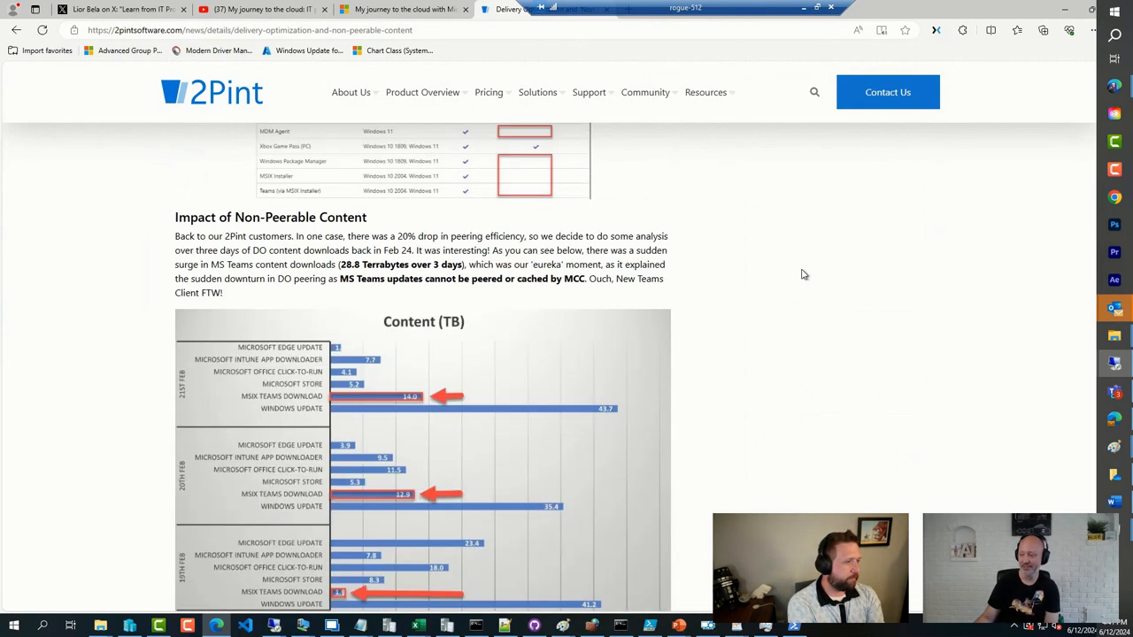
{"action": "scroll", "scroll_direction": "down", "scroll_amount": 3}
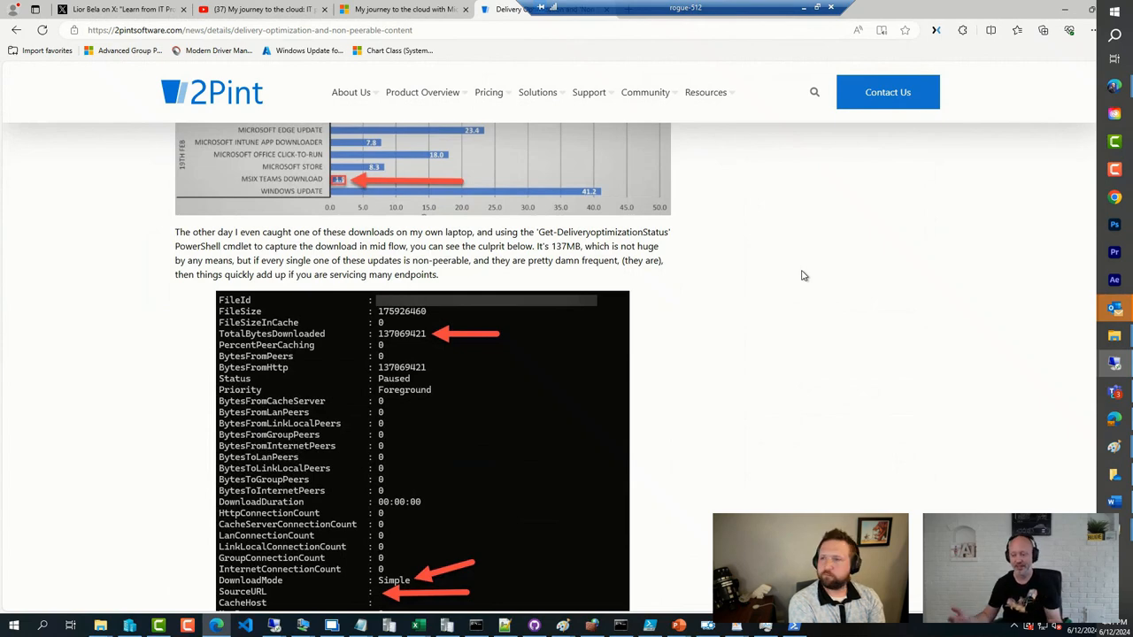
{"action": "scroll", "scroll_direction": "down", "scroll_amount": 3}
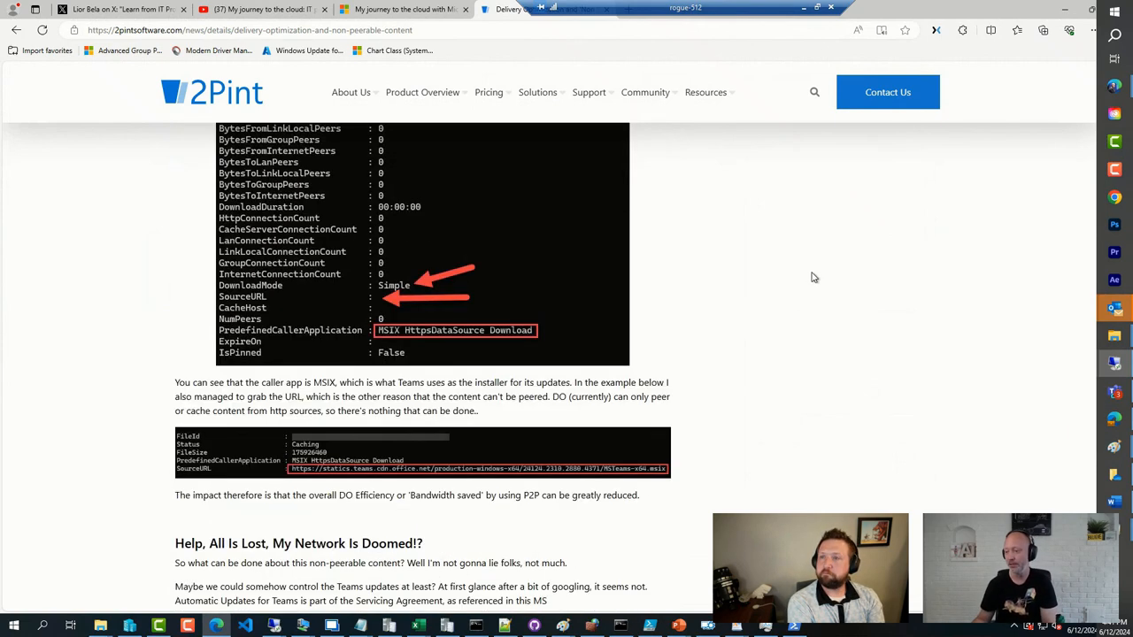
{"action": "scroll", "scroll_direction": "down", "scroll_amount": 3}
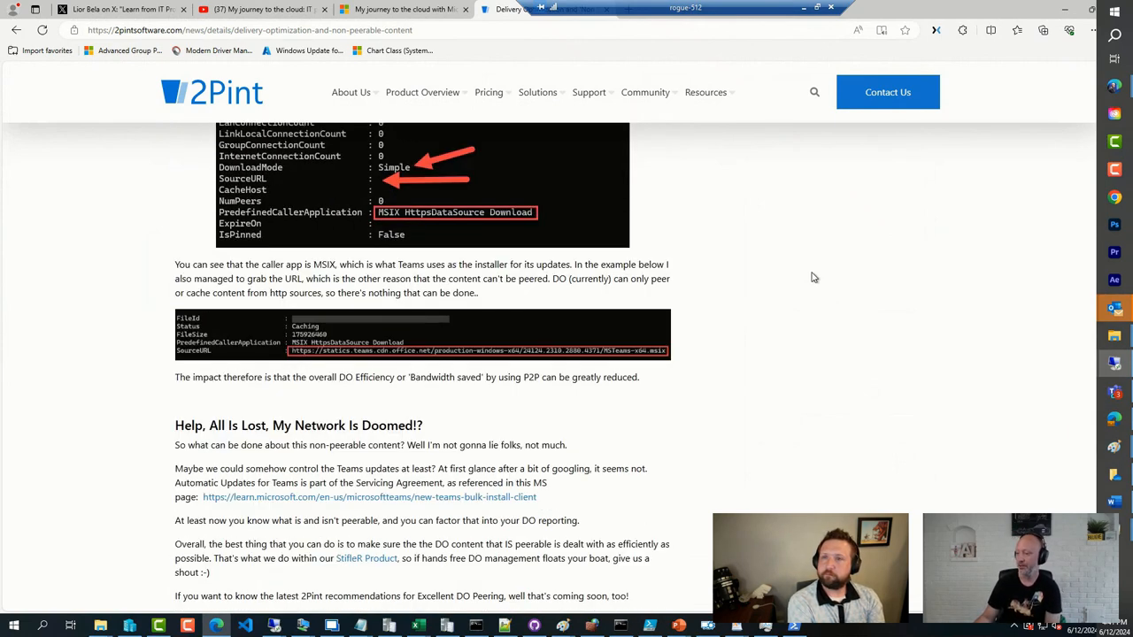
{"action": "scroll", "scroll_direction": "down", "scroll_amount": 3}
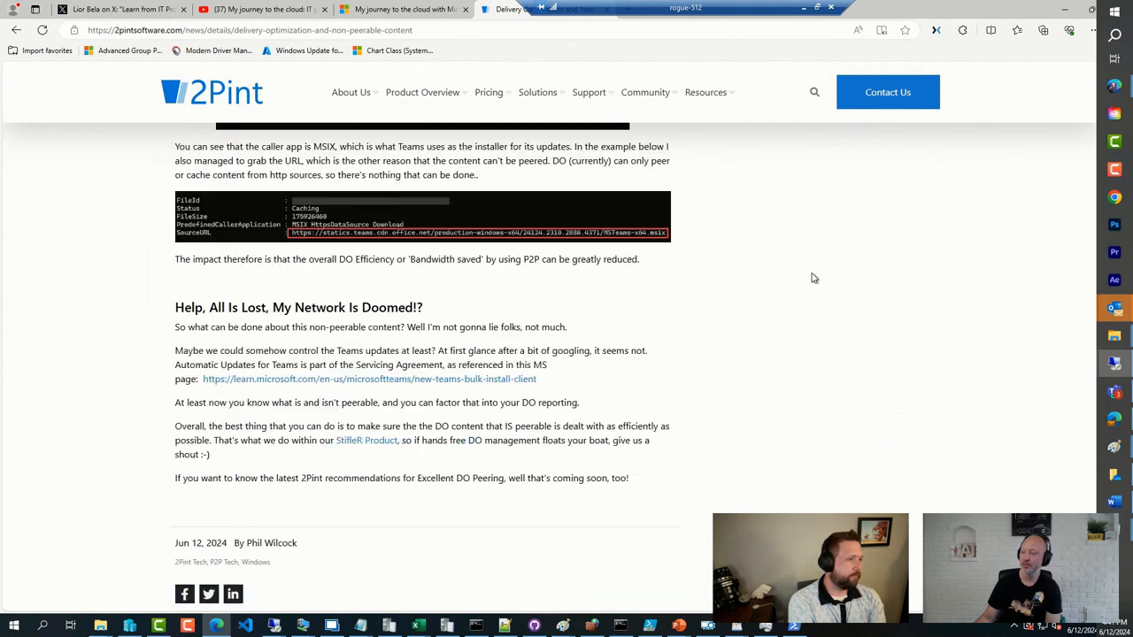
{"action": "scroll", "scroll_direction": "down", "scroll_amount": 3}
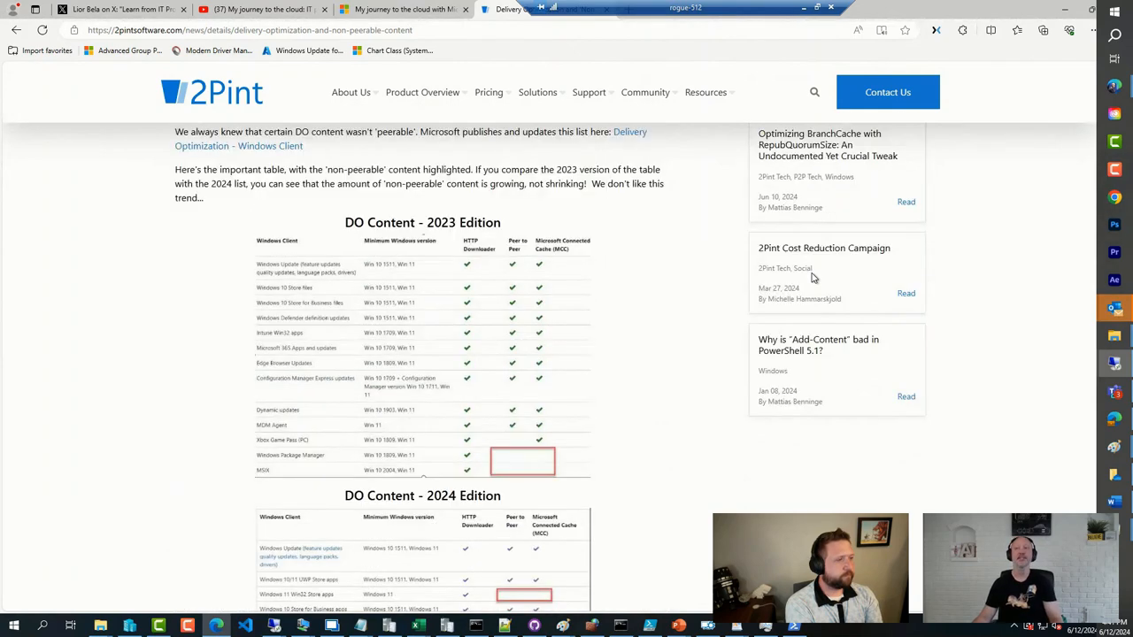
{"action": "scroll", "scroll_direction": "up", "scroll_amount": 3}
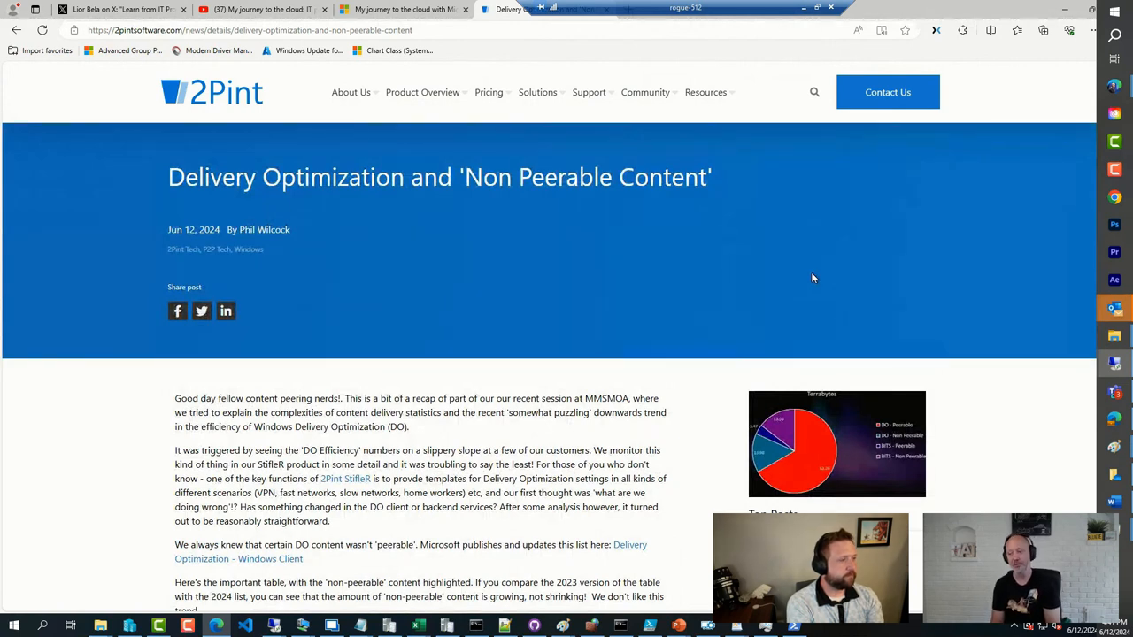
{"action": "mouse_move", "coordinate": [486, 249]}
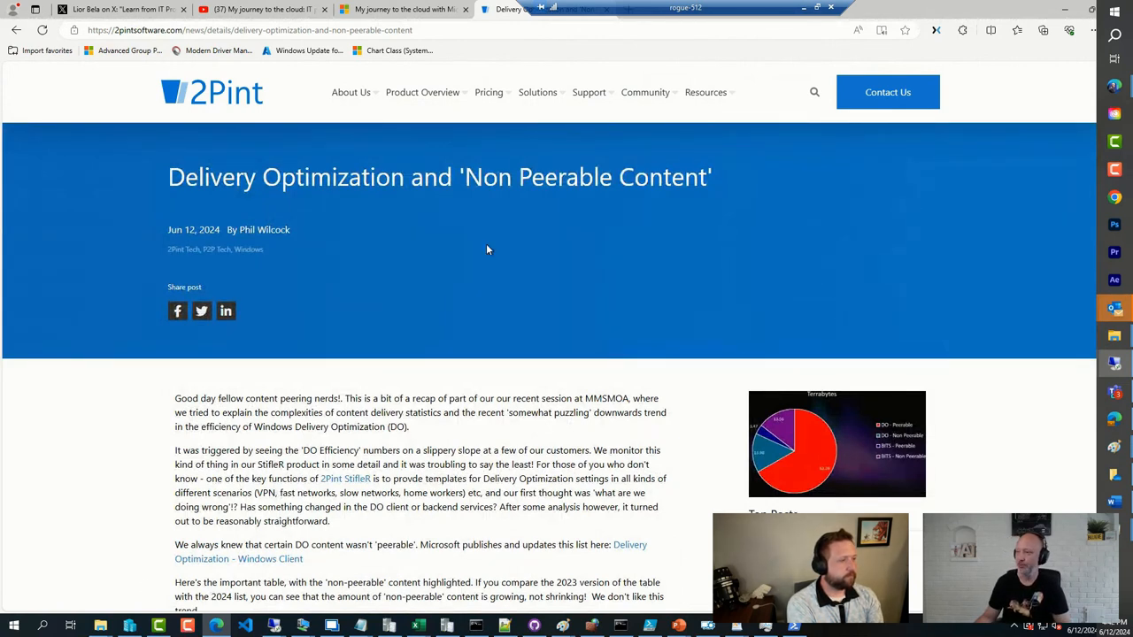
{"action": "left_click", "coordinate": [537, 92]}
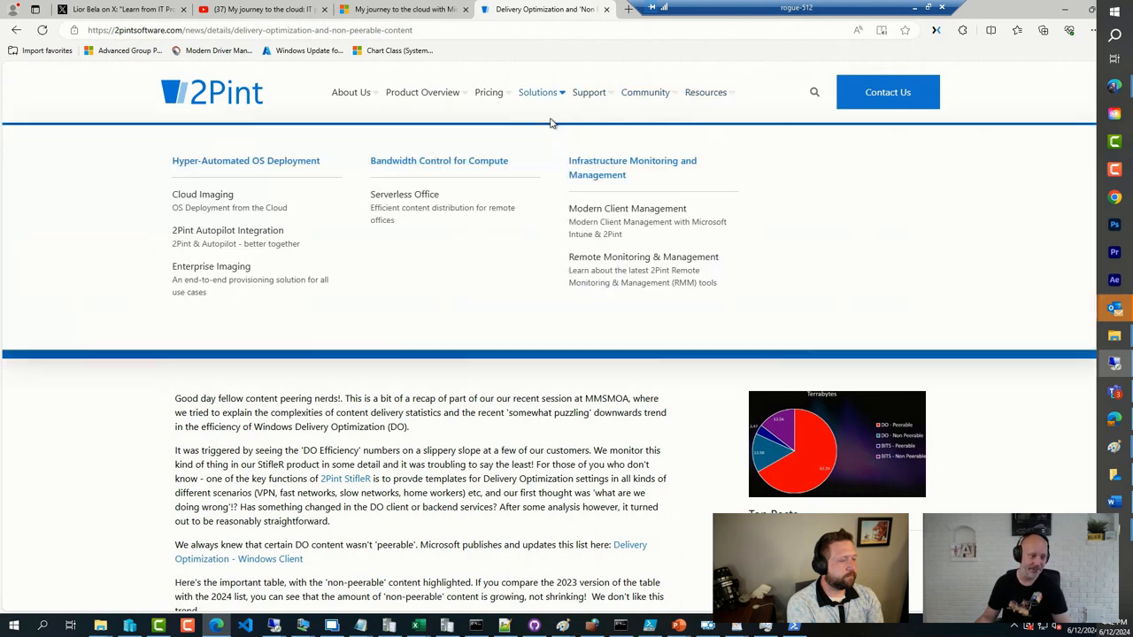
{"action": "mouse_move", "coordinate": [531, 128]}
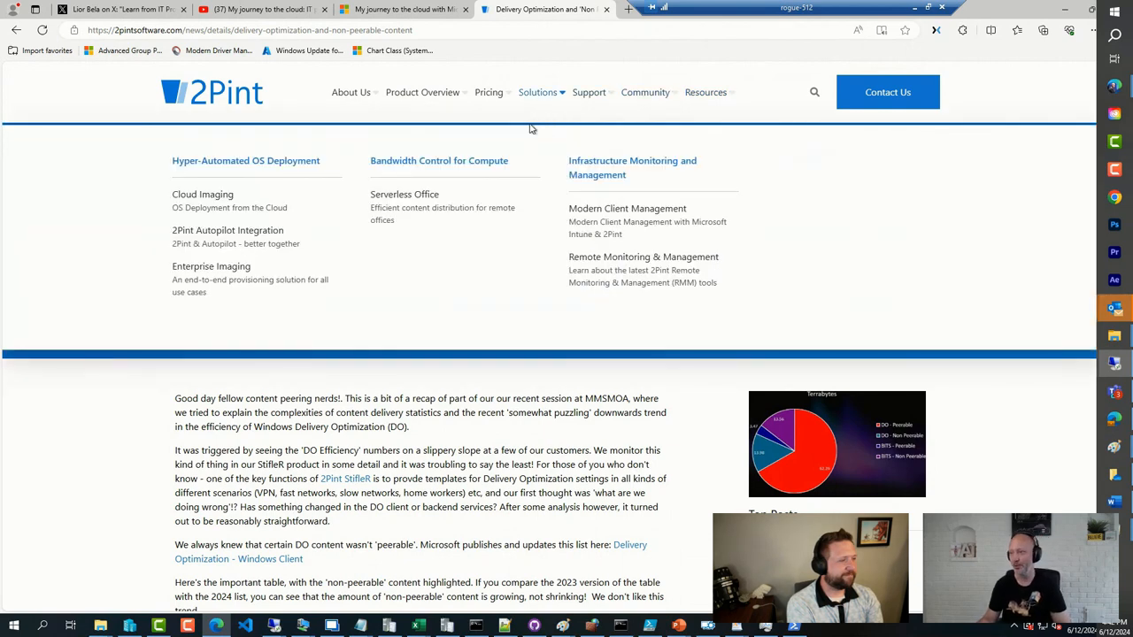